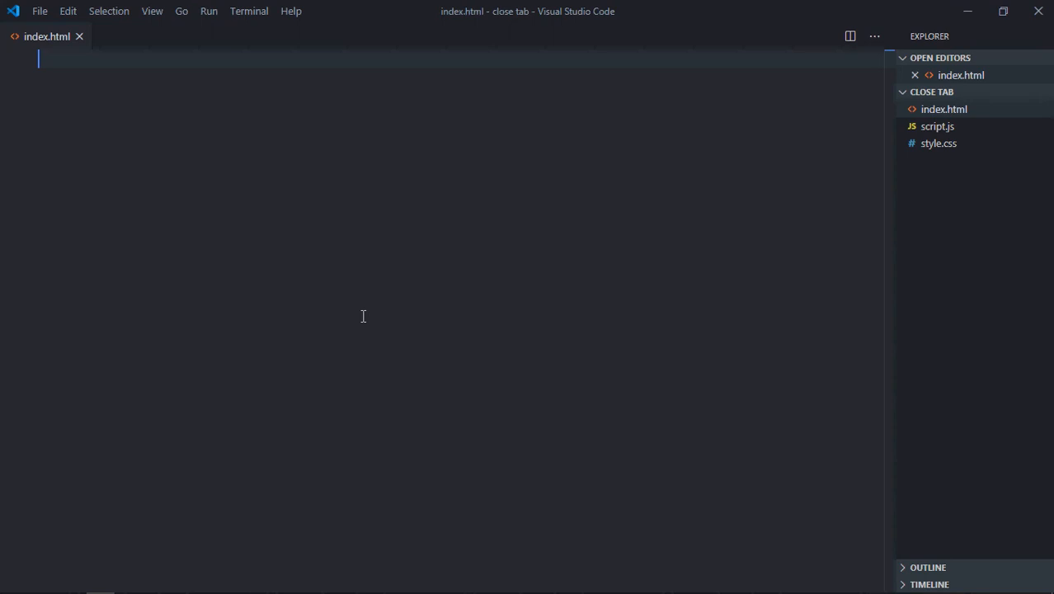
mouse_move(317, 307)
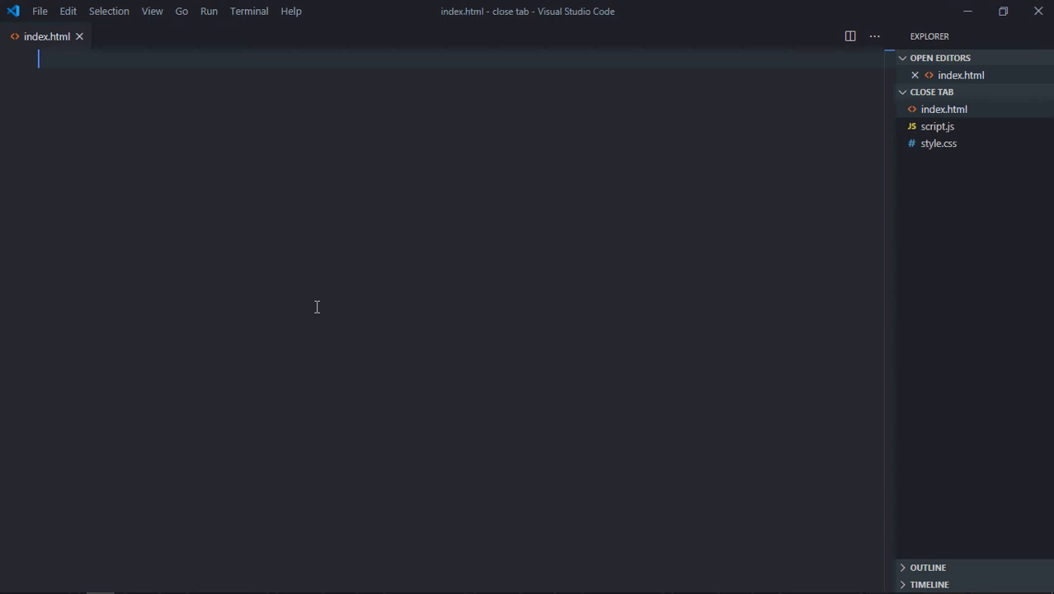
Add the HTML boilerplate and a script tag linking script.js
type("!DOCTYPE html>")
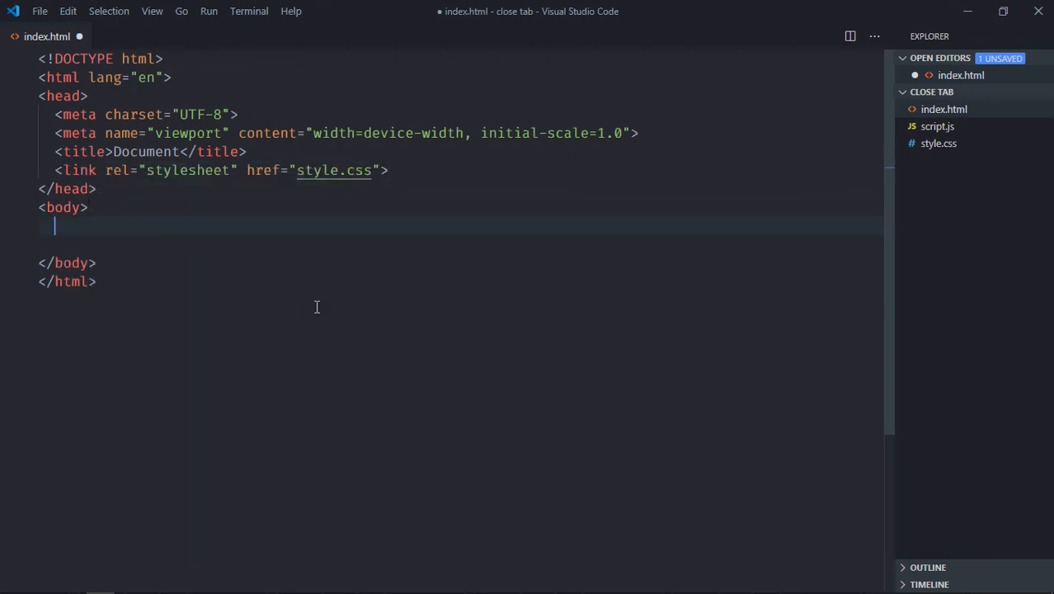
type("scr")
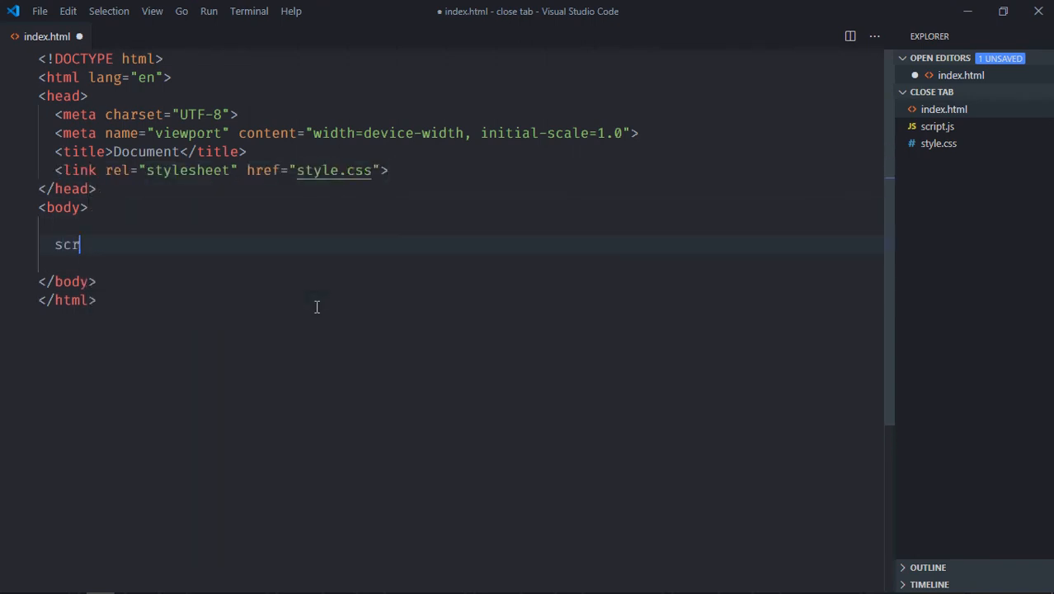
key("Tab")
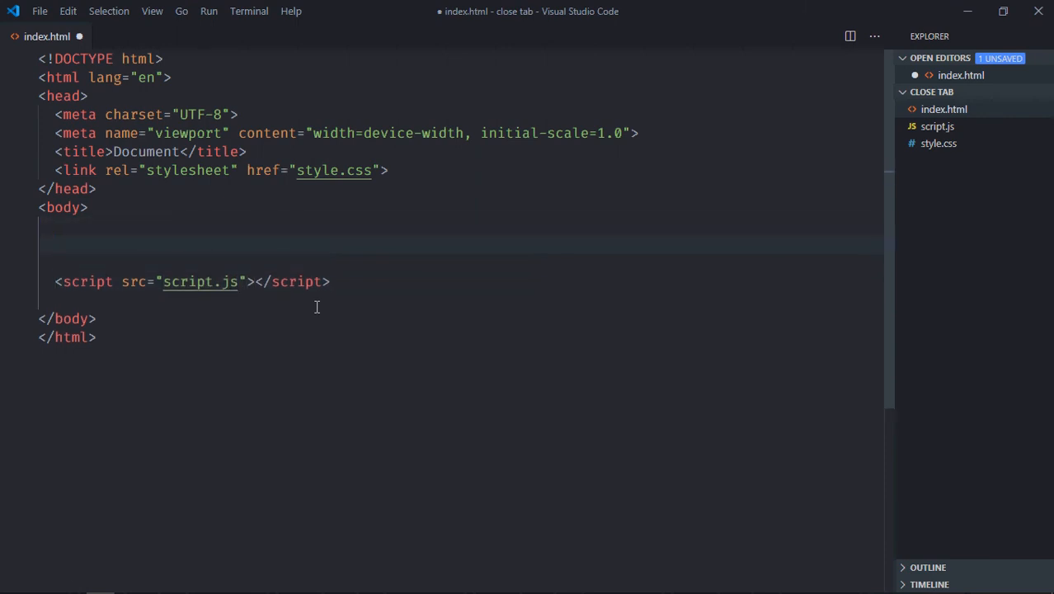
Add a div holding Open and Close buttons with ids open and close
type("<div>")
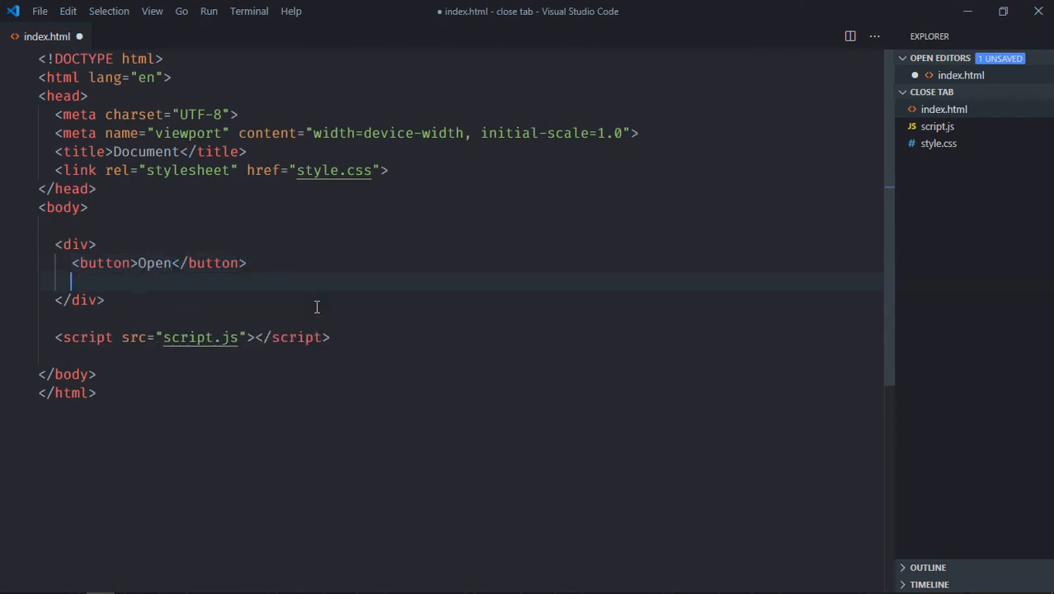
type("<button>en</button>")
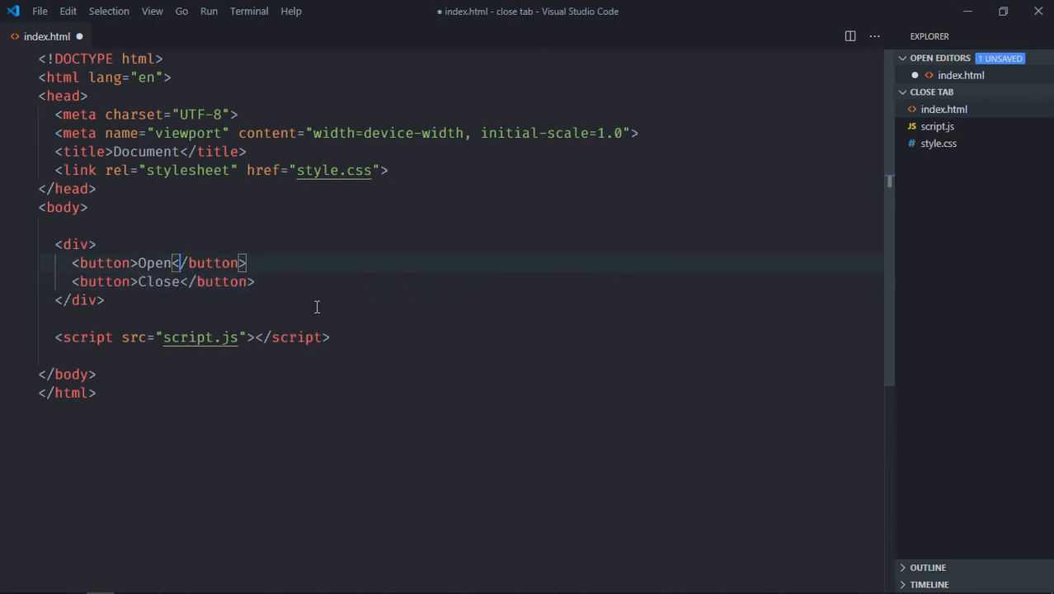
type("id=\"open")
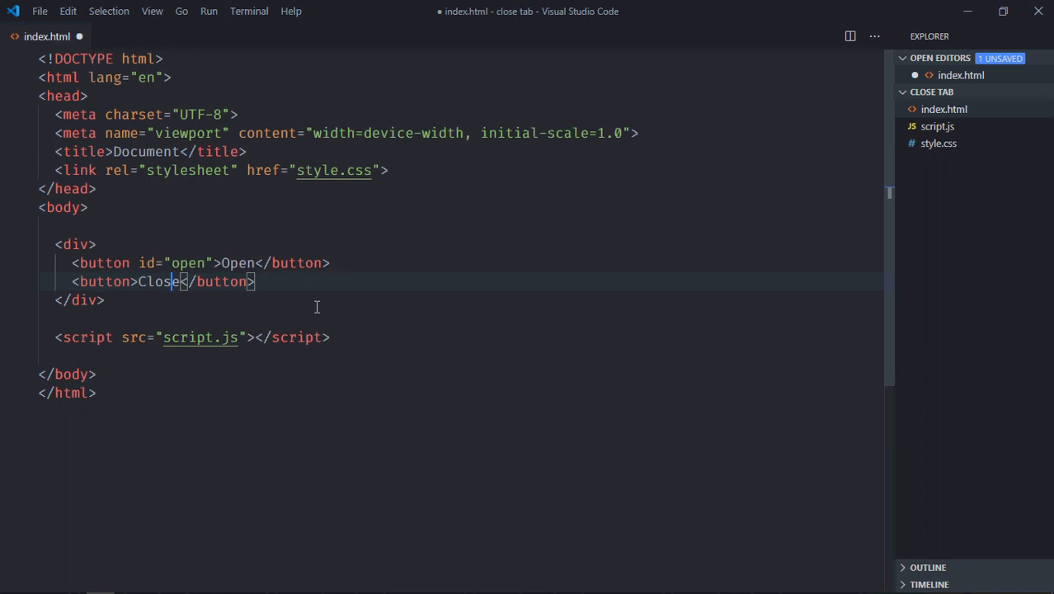
type("id=\"\"")
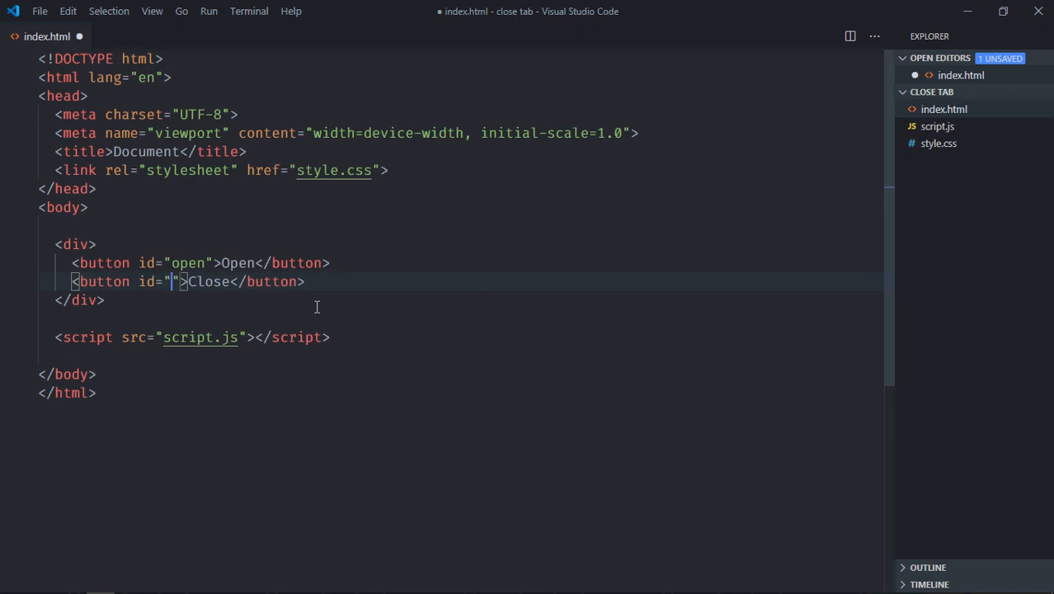
type("close")
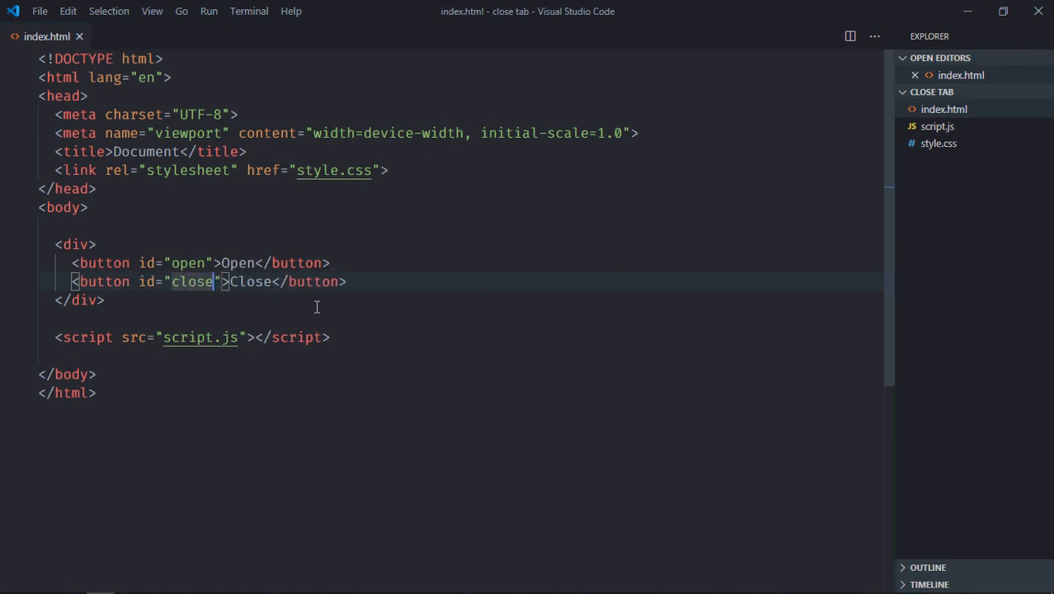
mouse_move(901, 152)
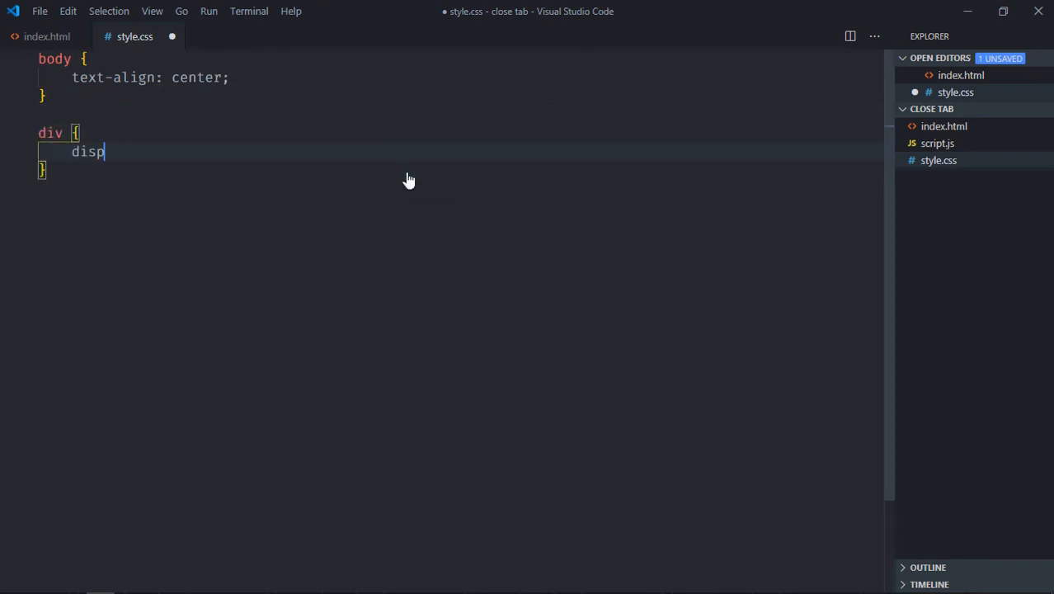
Style the body text centered, the div inline-block, buttons padded 10px 20px, and save
type("lay: inline-block;")
type("padding 10px")
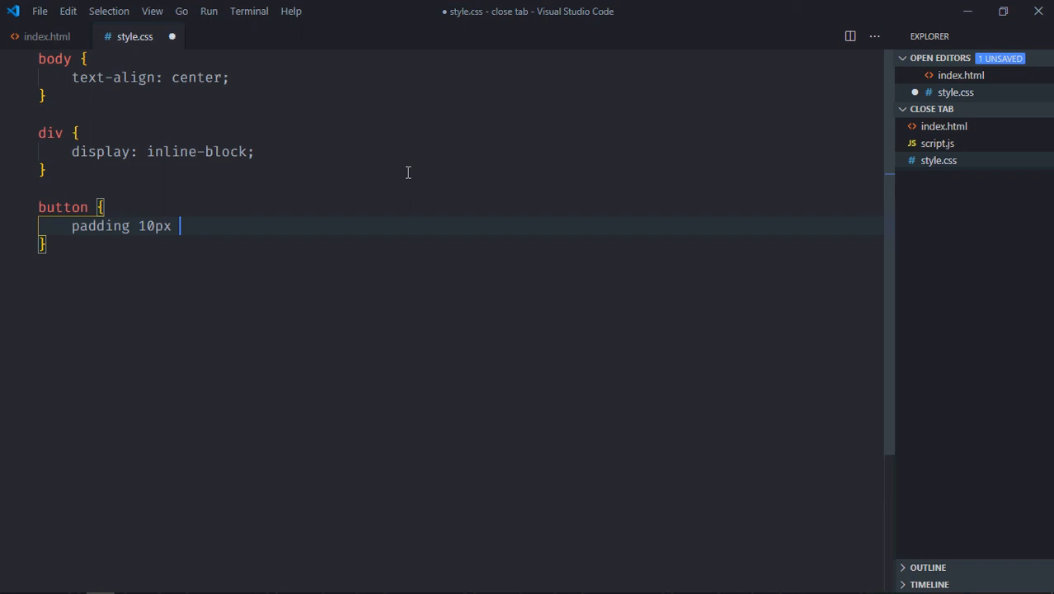
type("20px")
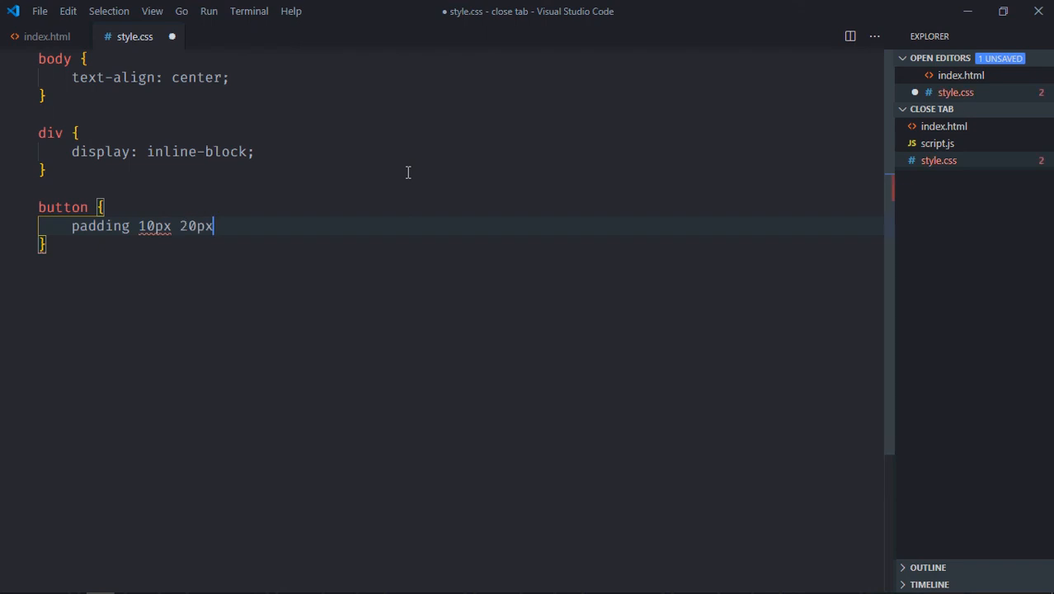
type(":")
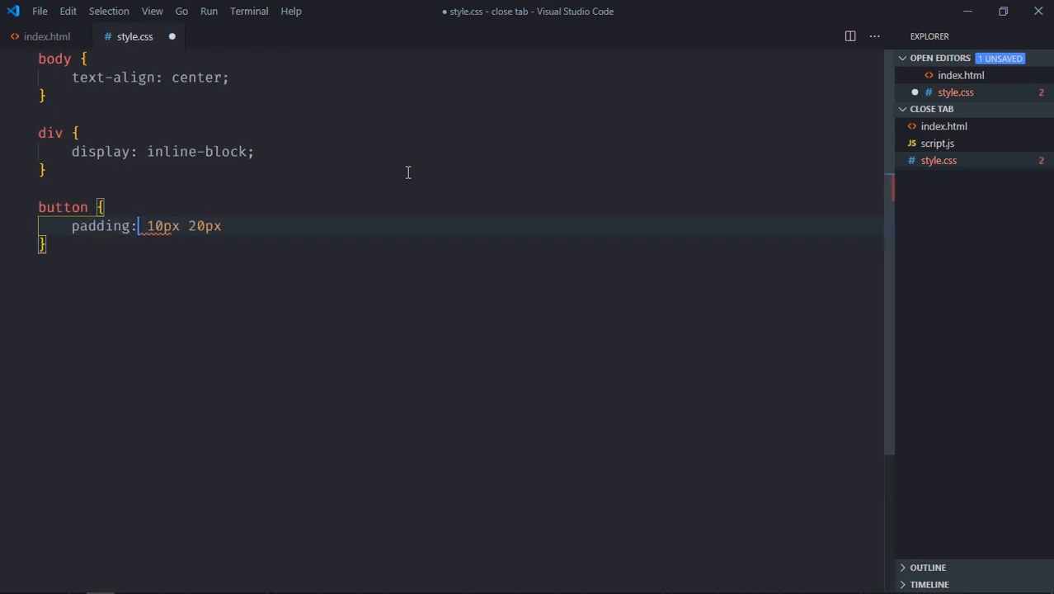
key("ctrl+s")
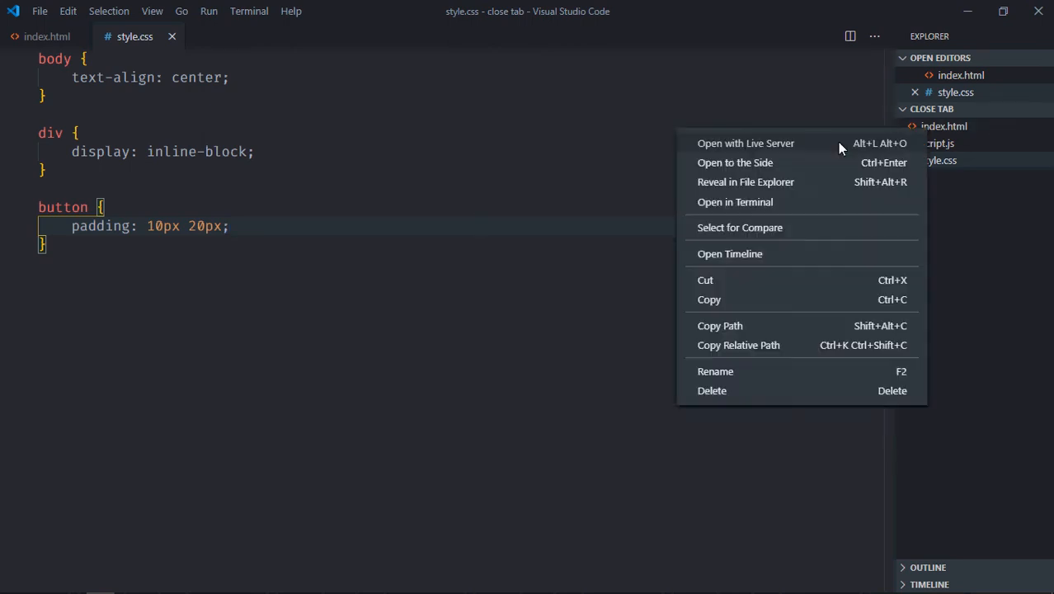
Serve index.html with Live Server and view the centered Open and Close buttons in Chrome
left_click(745, 143)
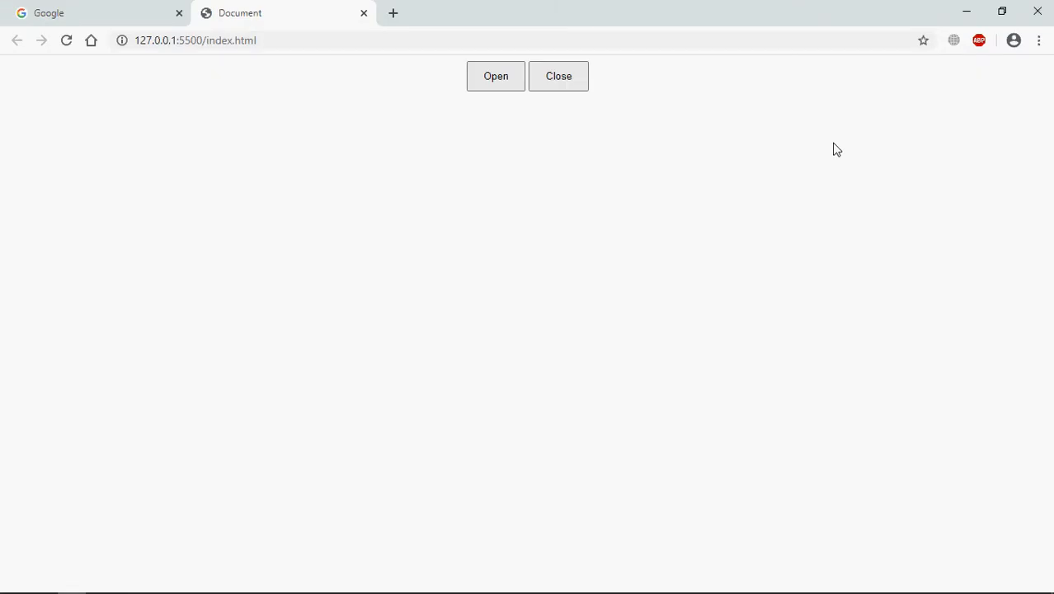
mouse_move(506, 112)
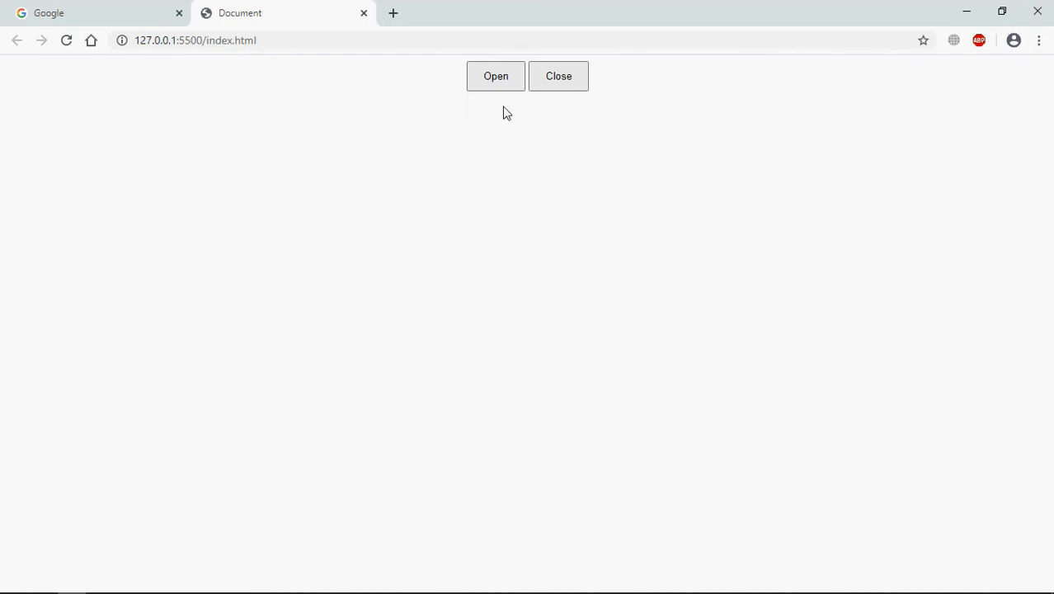
mouse_move(428, 199)
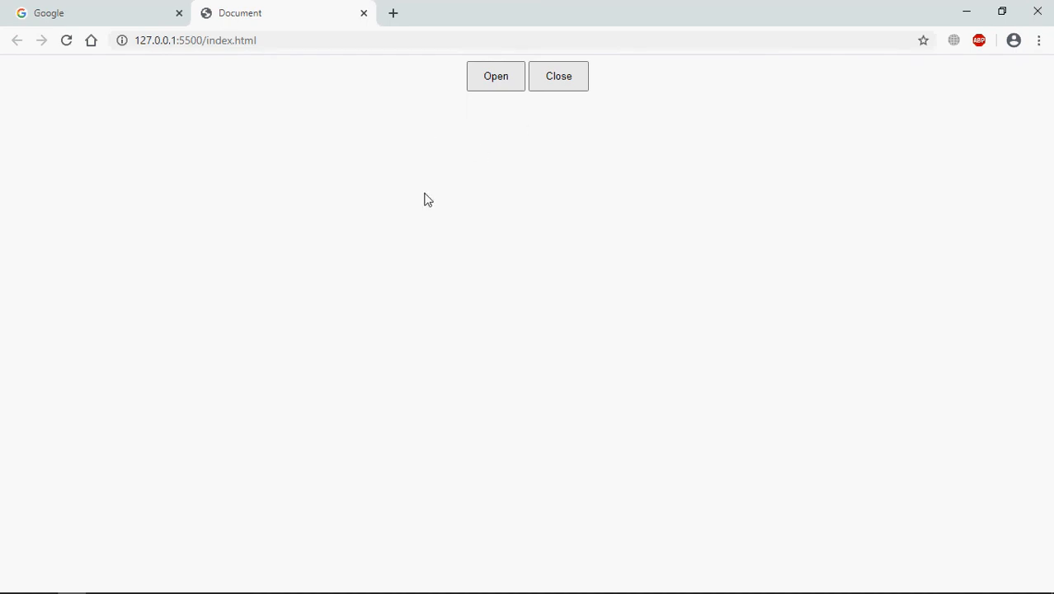
mouse_move(602, 101)
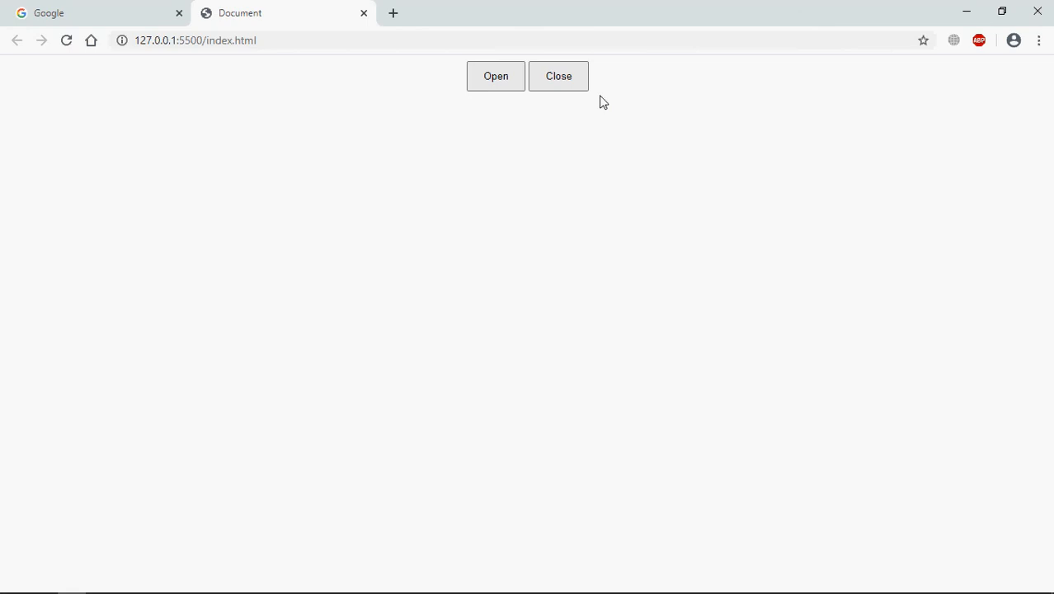
mouse_move(597, 272)
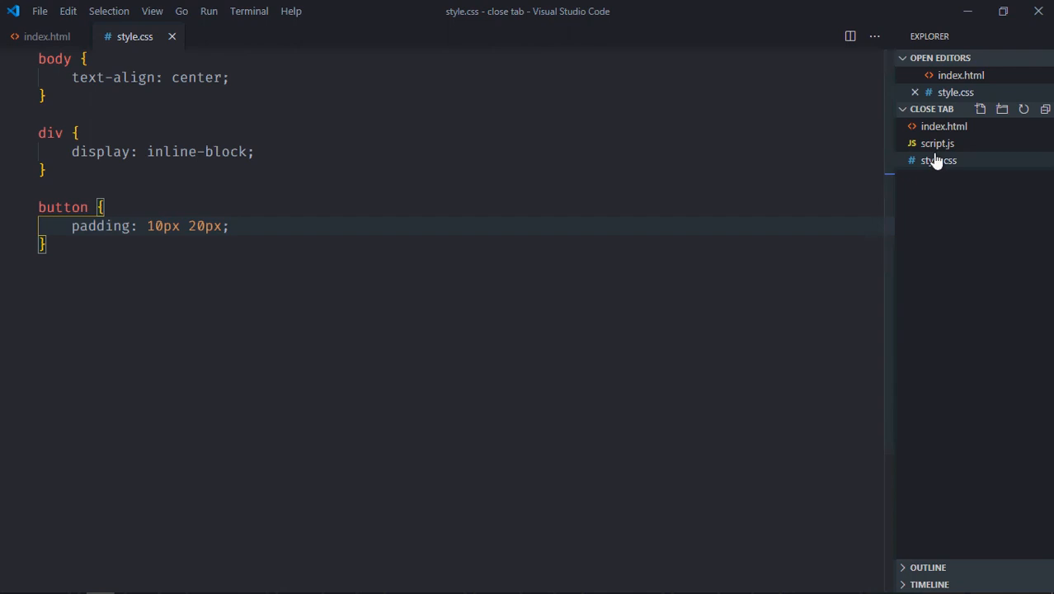
In script.js select btnOpen ('#open') and btnClose ('#close') and declare a myTab variable
left_click(937, 160)
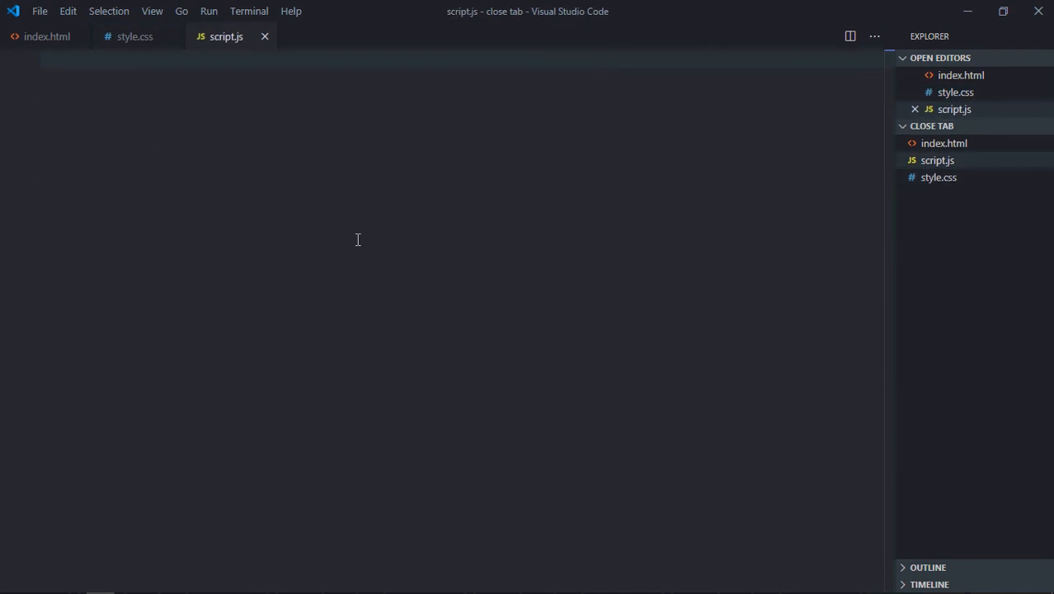
type("let btn0")
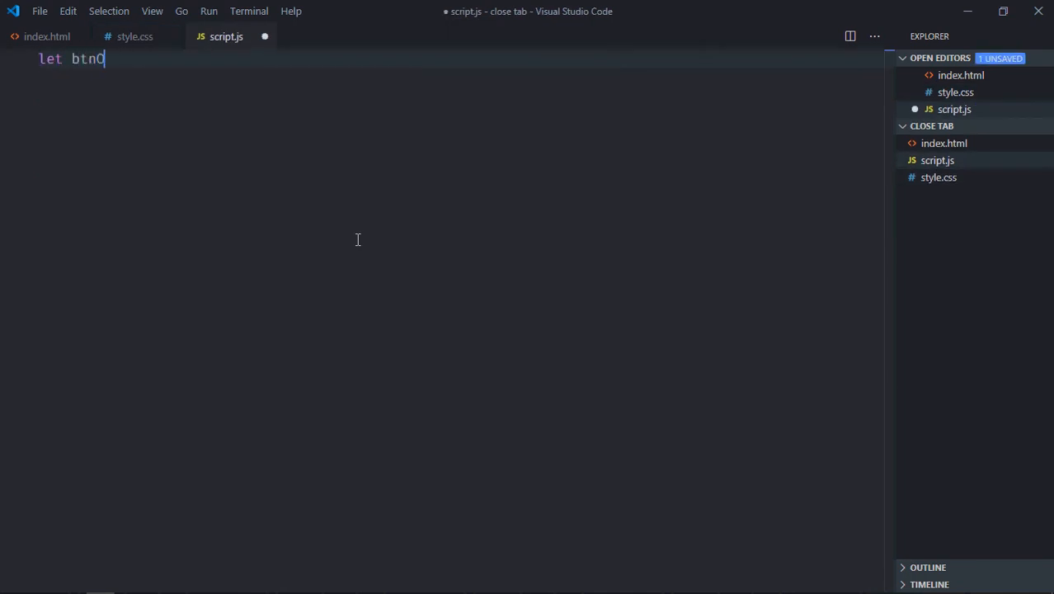
type("Open = document.querySelector(")
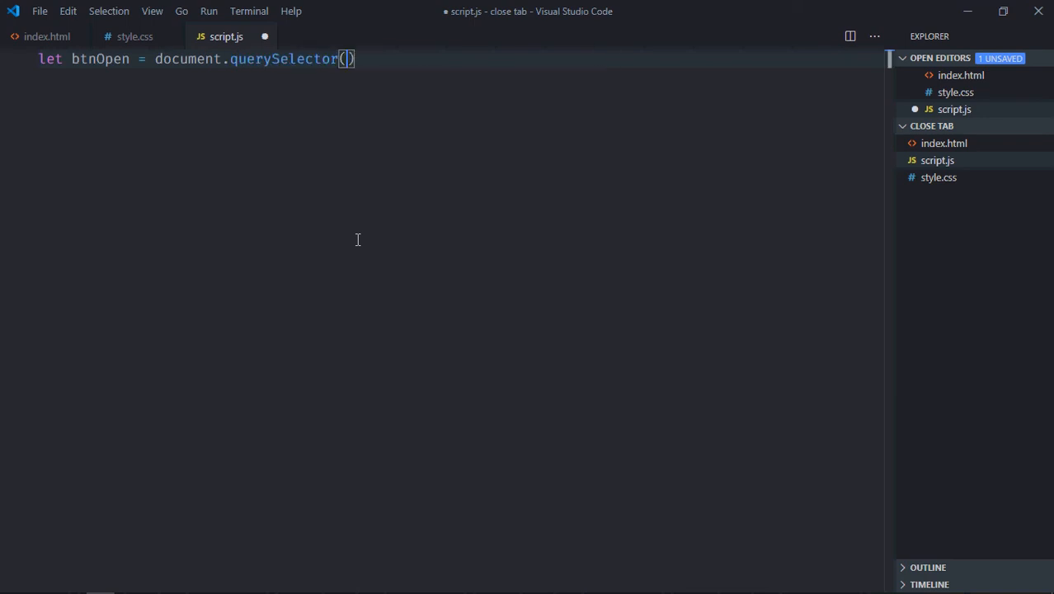
type("'#ope")
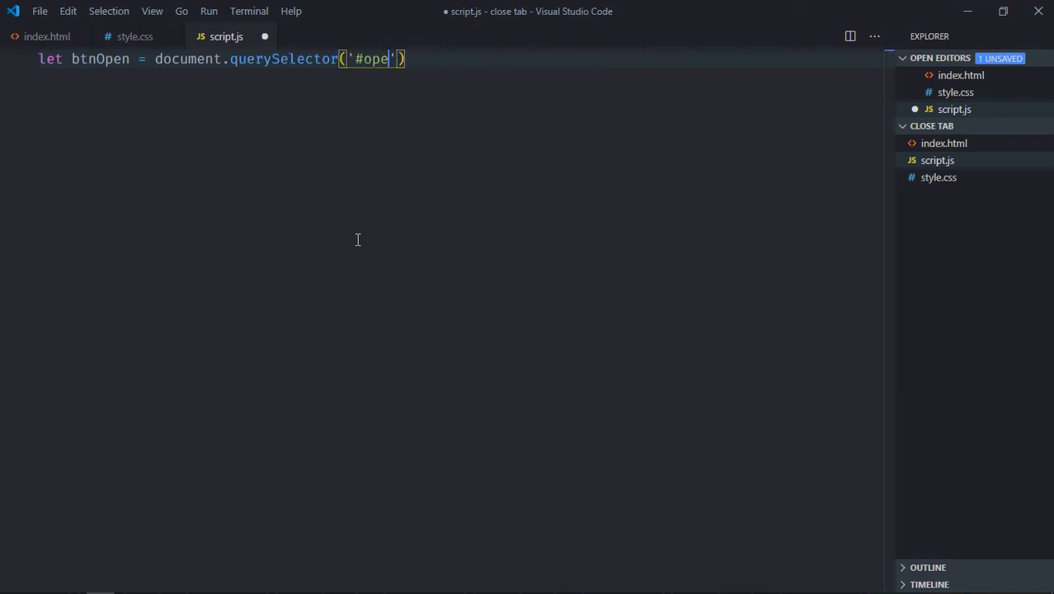
type("n');")
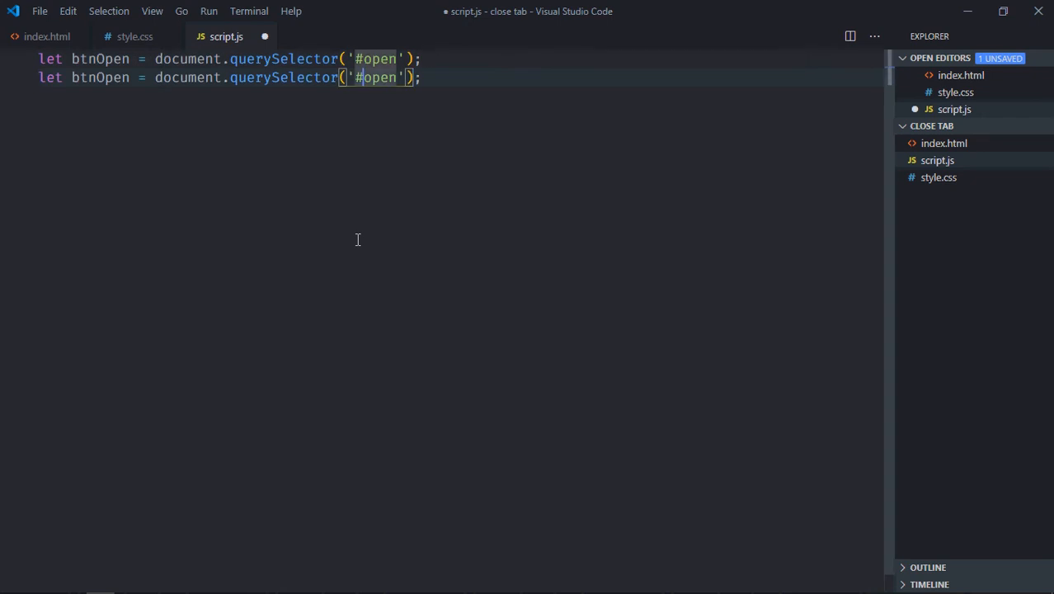
type("close")
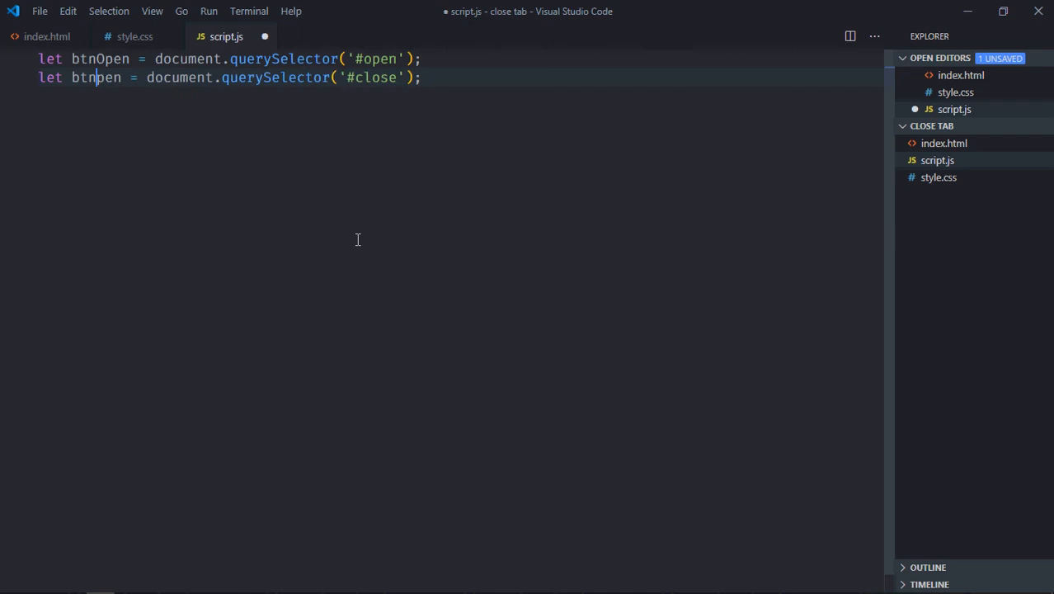
type("Close")
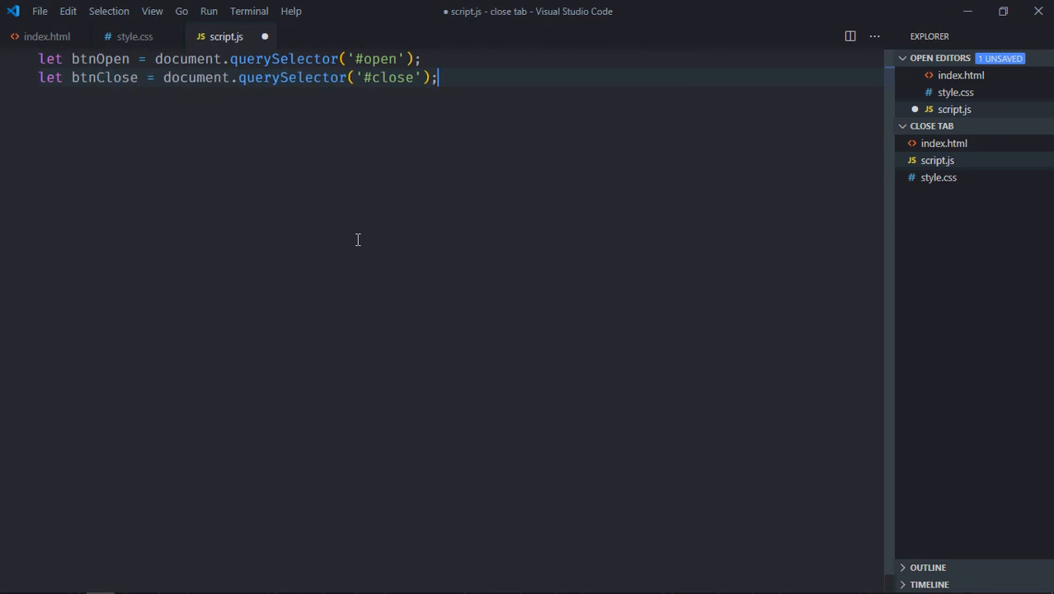
type("let my")
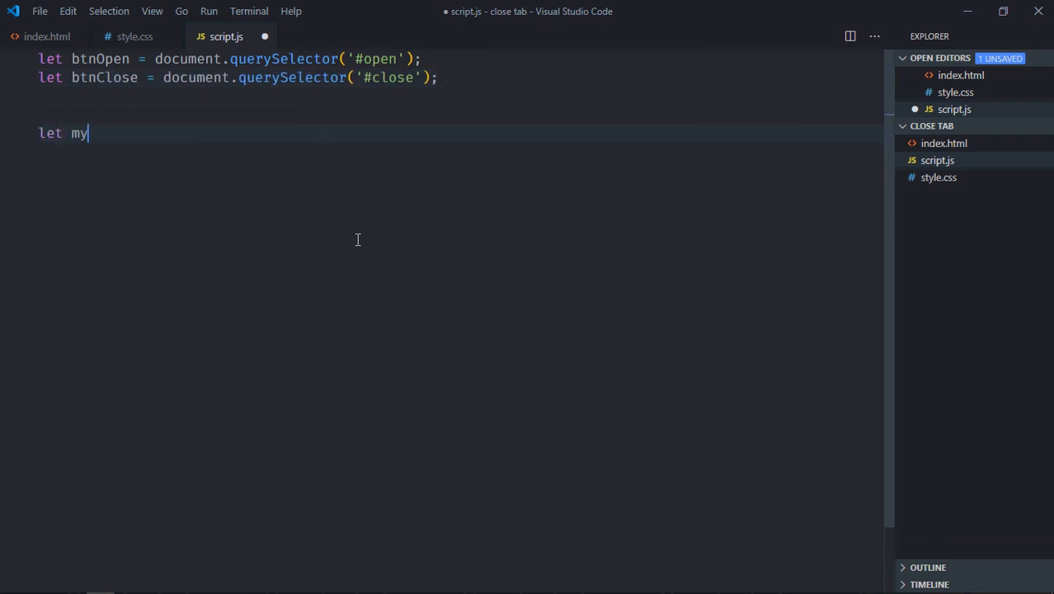
type("Tab;")
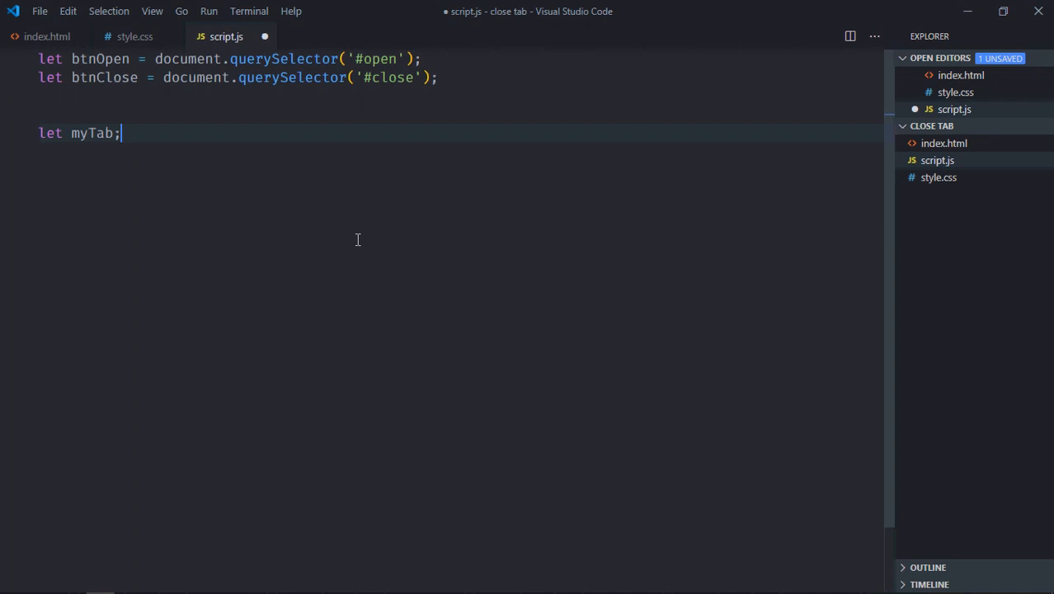
Attach an empty 'click' arrow-function listener to btnOpen
type("btn")
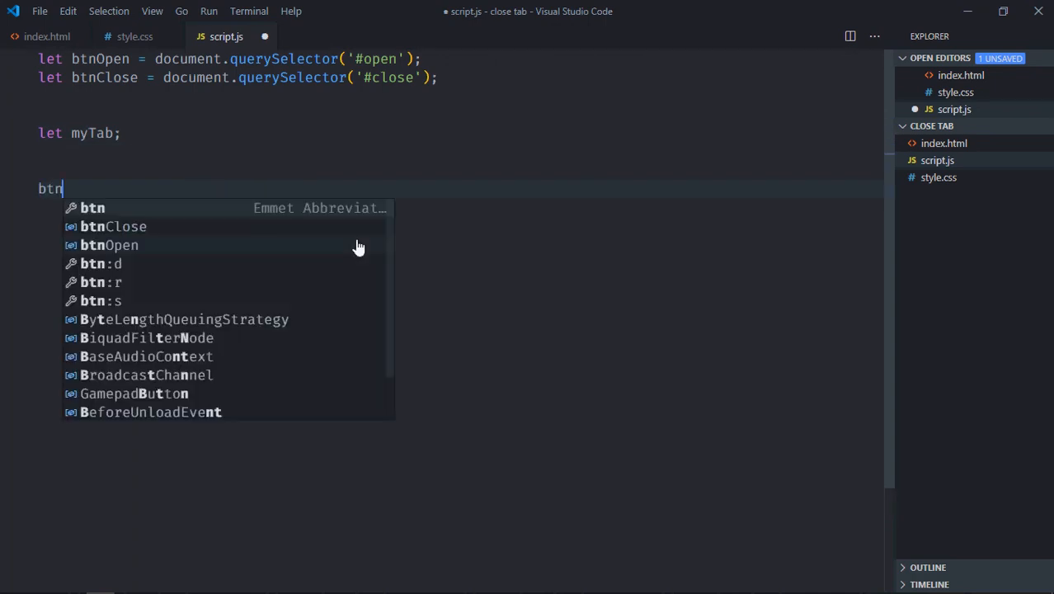
type("Open.addEventListener()")
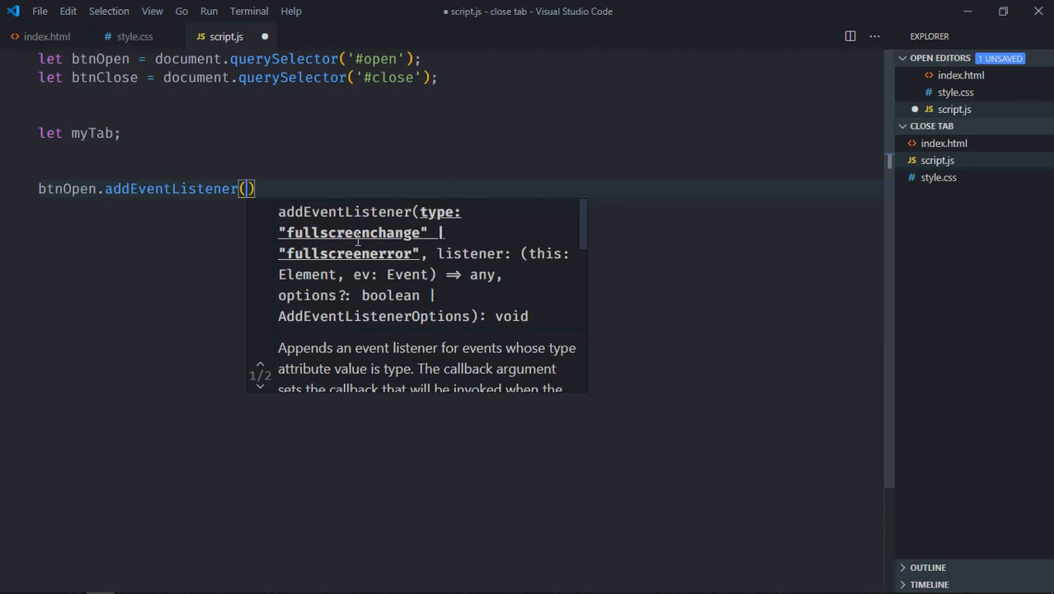
type("'click'")
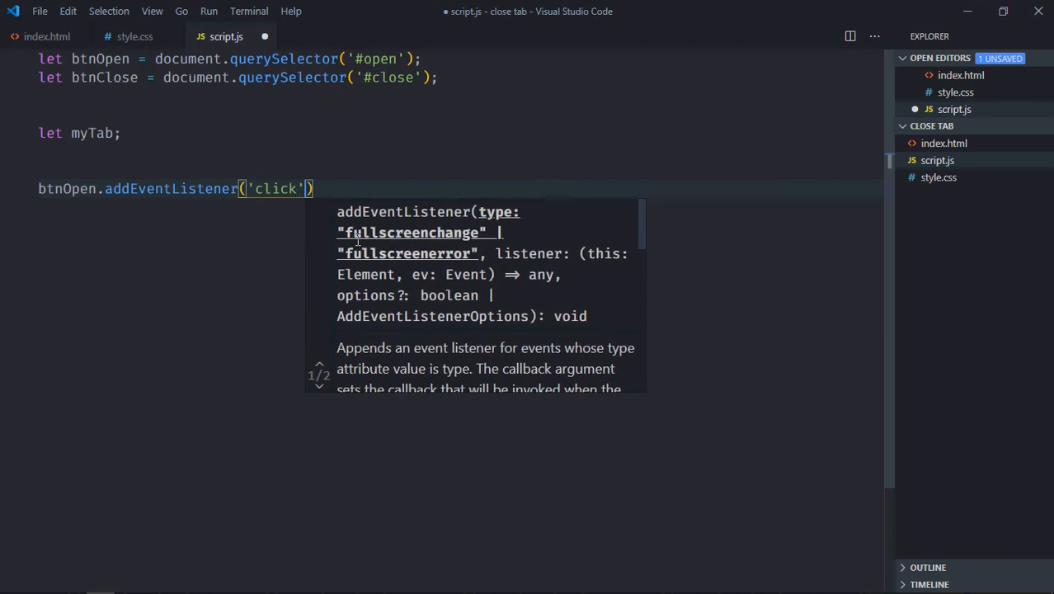
type(", ()=>")
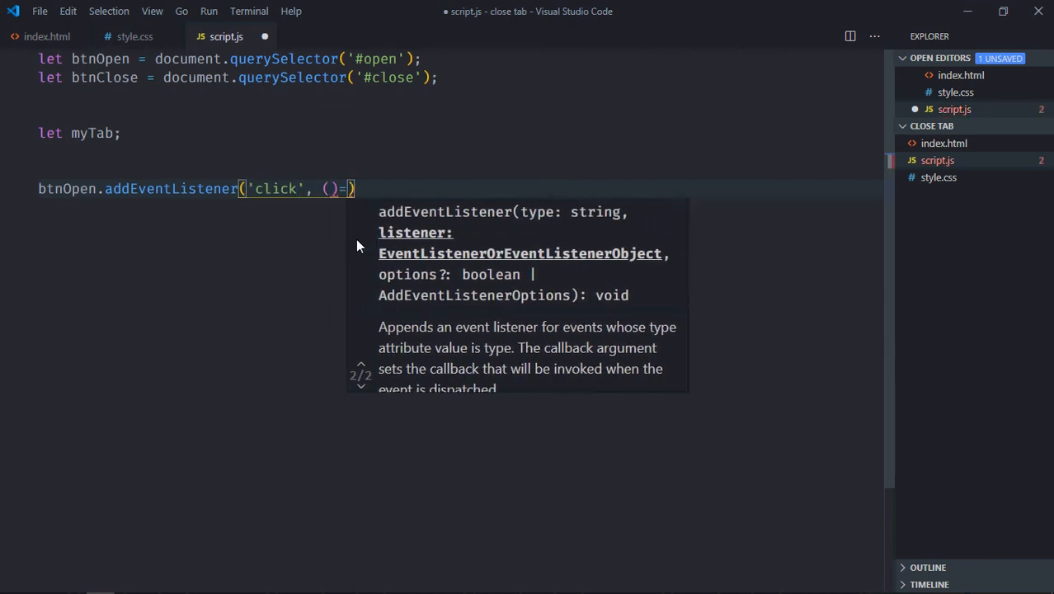
type("{")
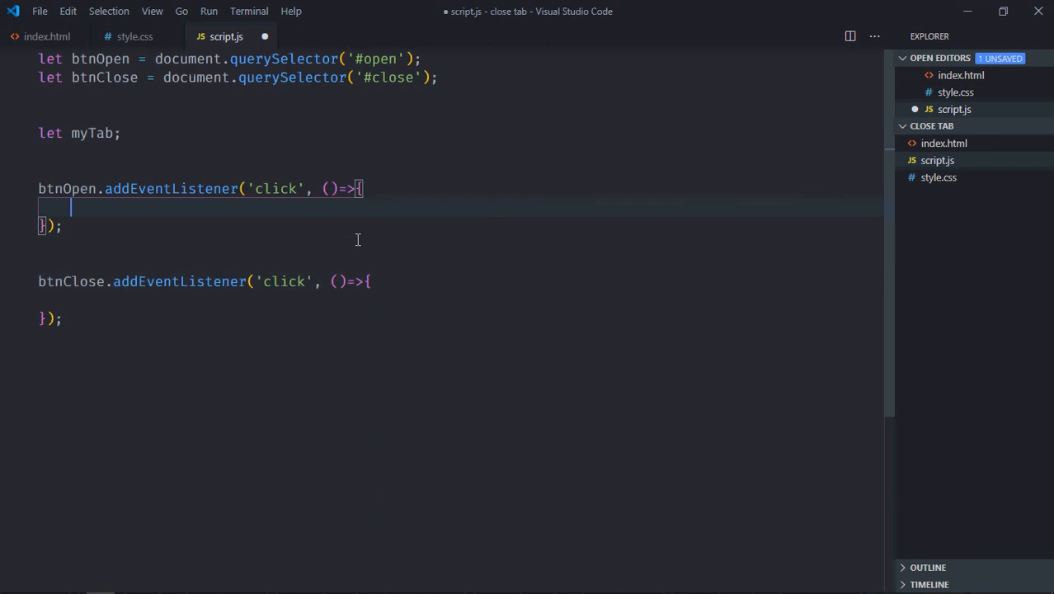
type("window.open")
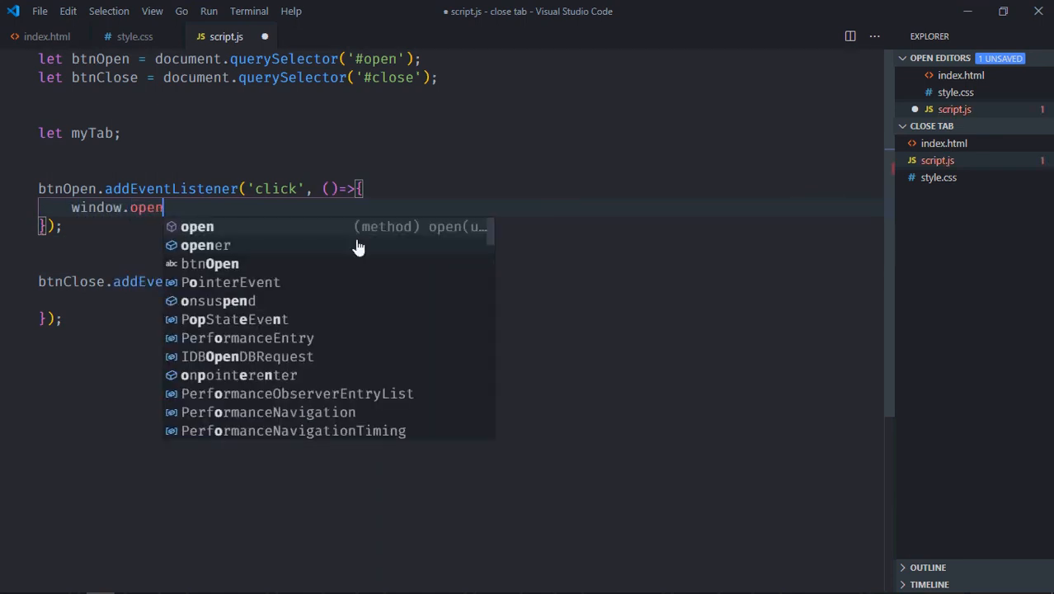
type("('http')")
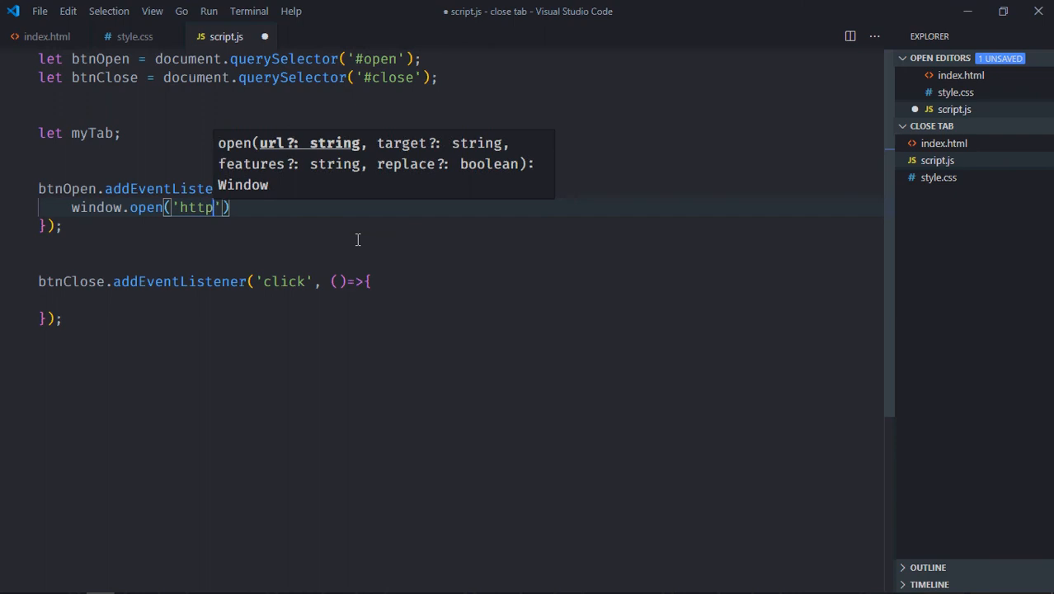
type("s")
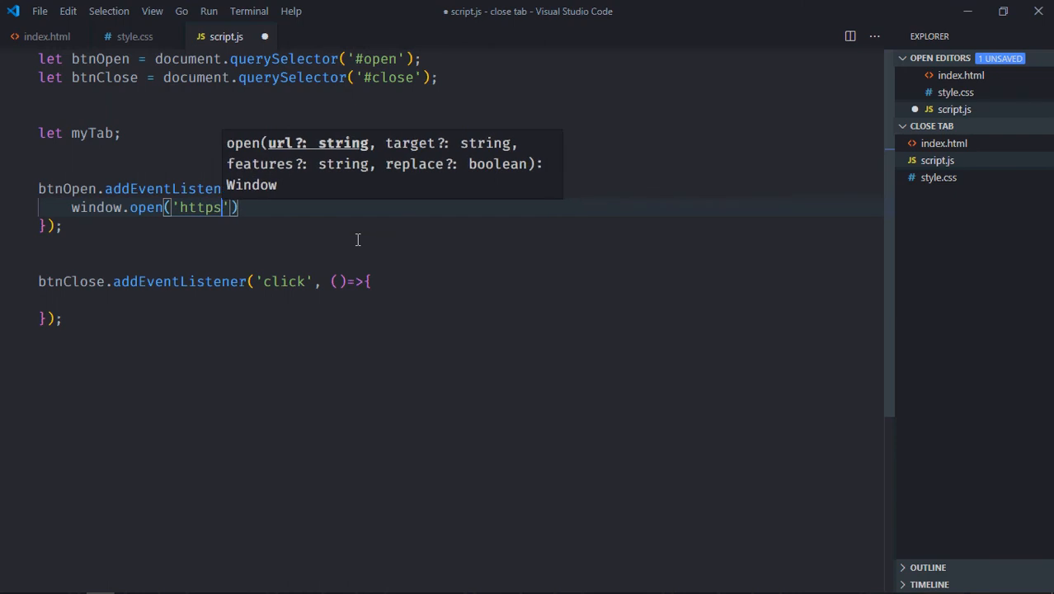
type("://www")
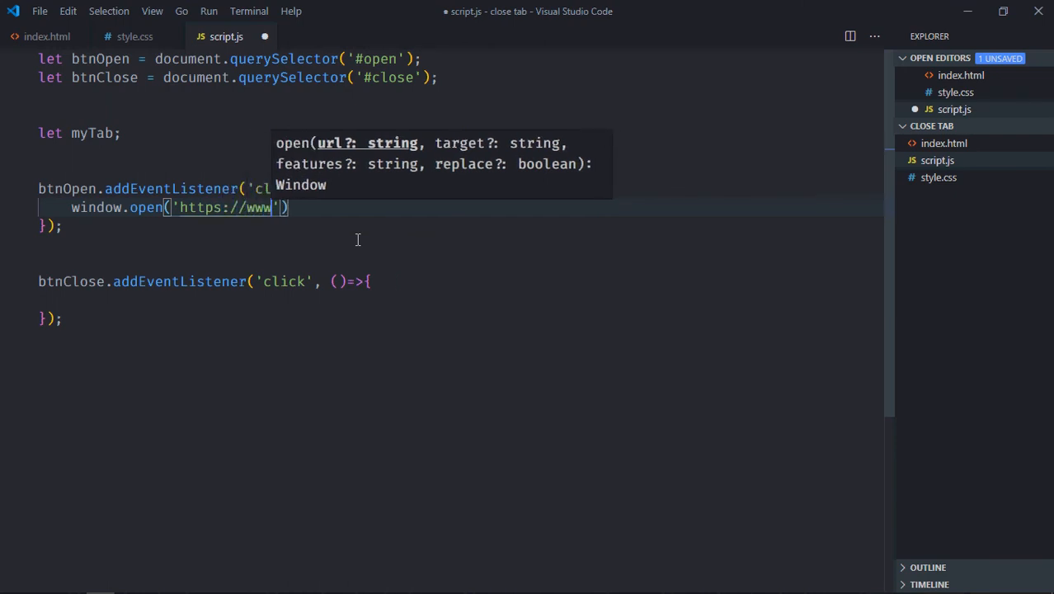
type(".google.com")
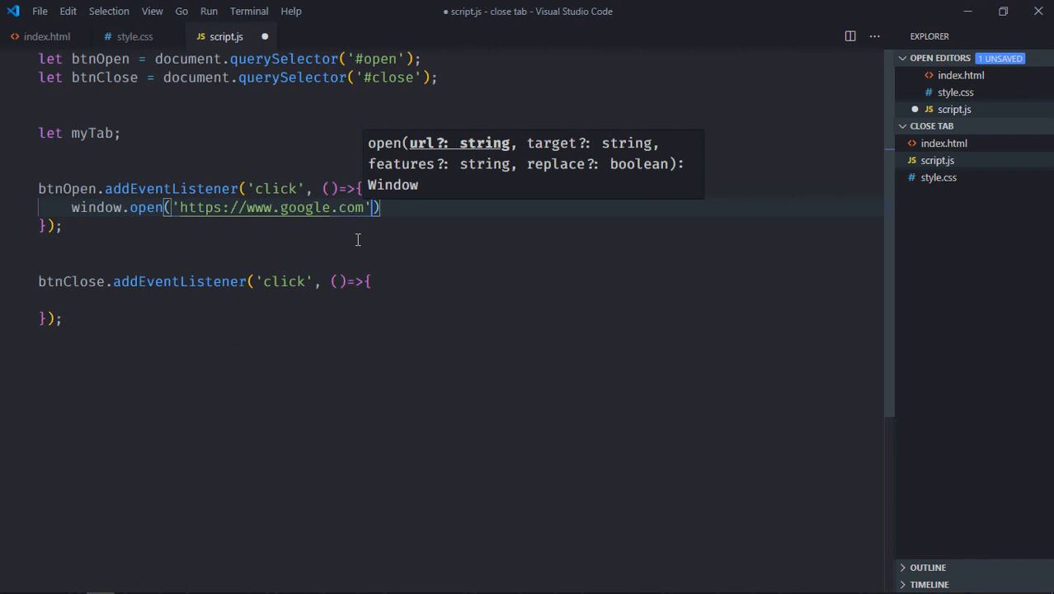
type(", ''")
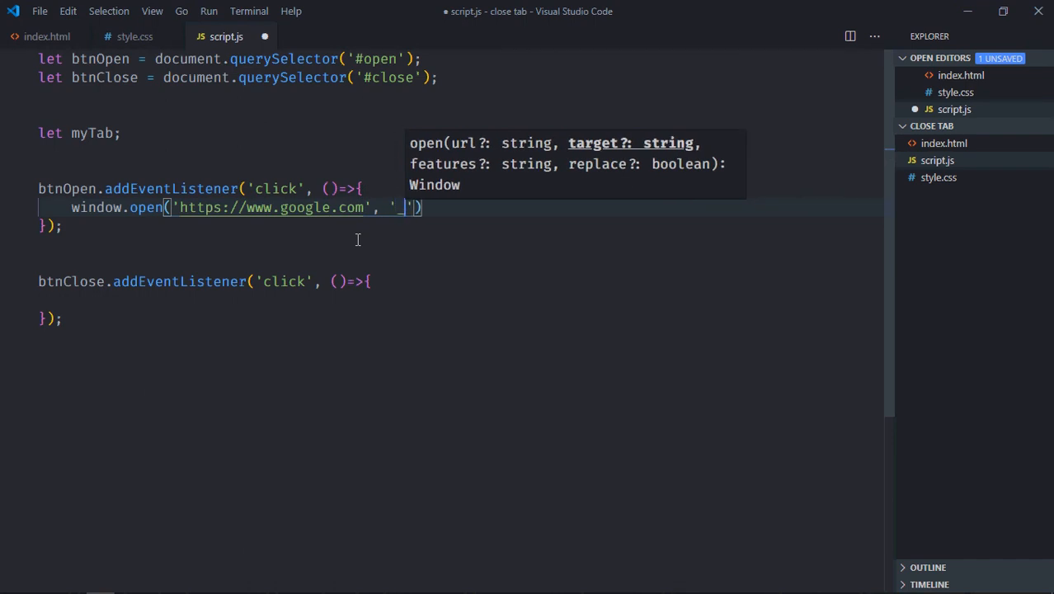
type("blank")
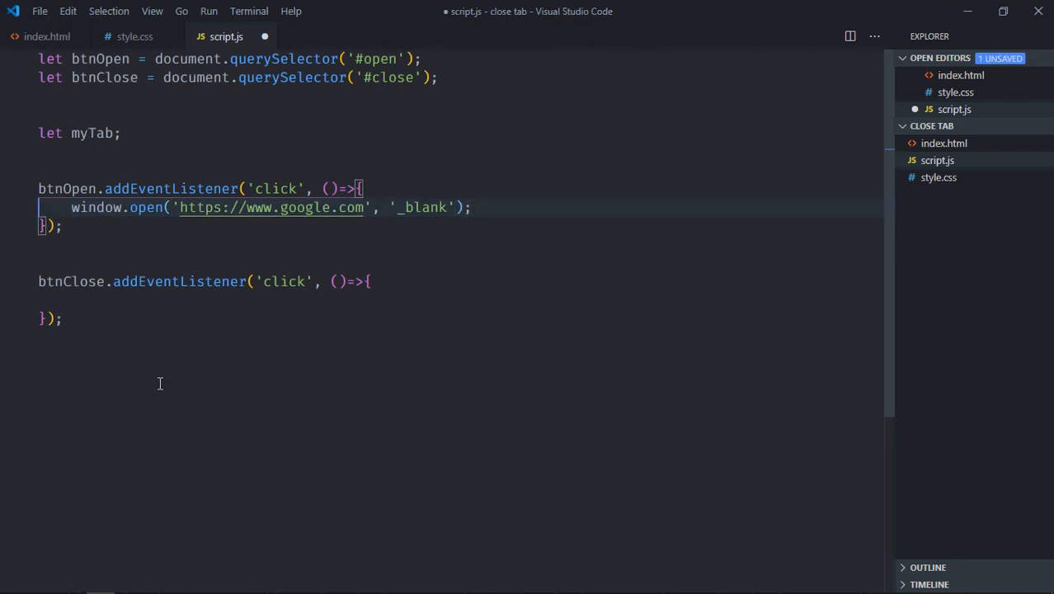
type("mn")
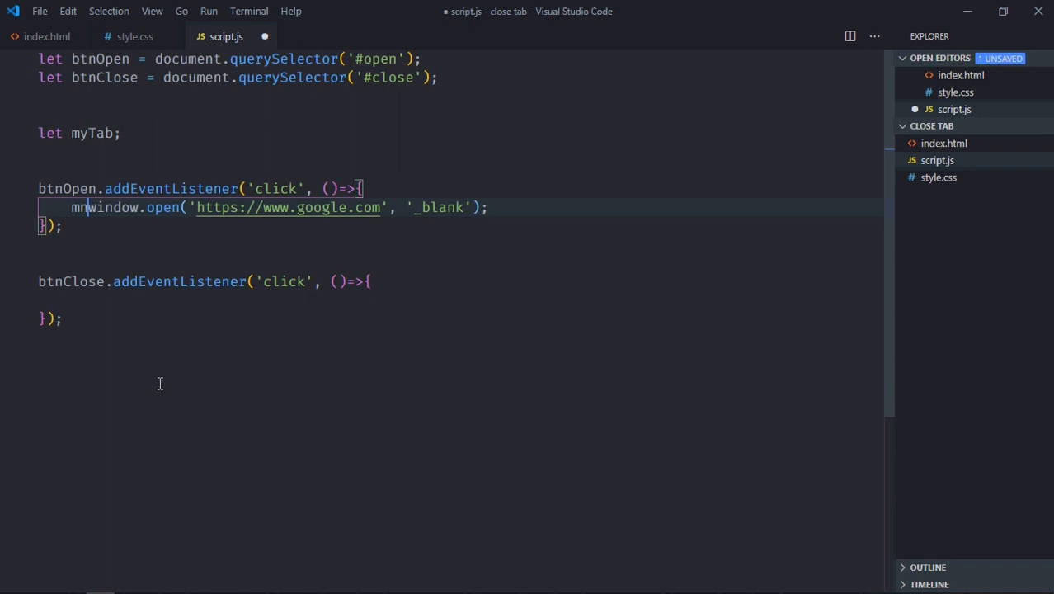
type("yTab =")
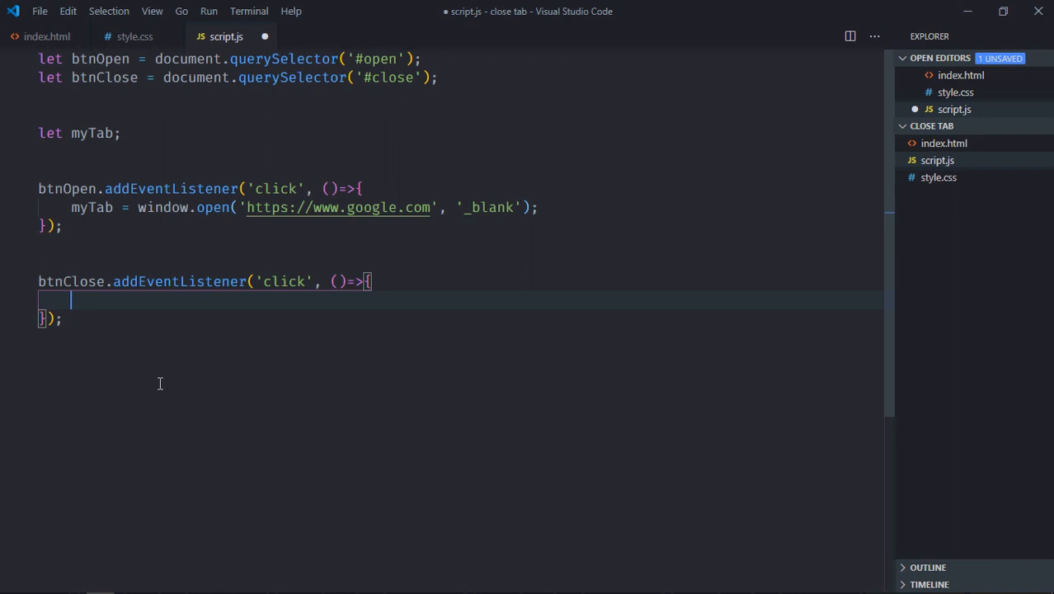
Make the Close handler run if(myTab) myTab.close(); and save the script
type("if(my)")
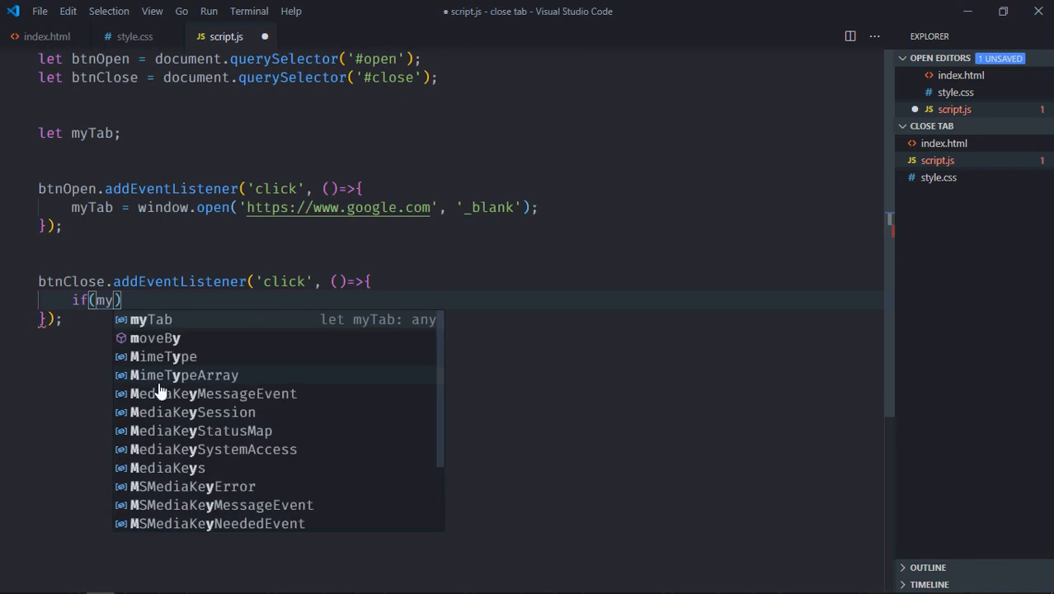
key("Tab")
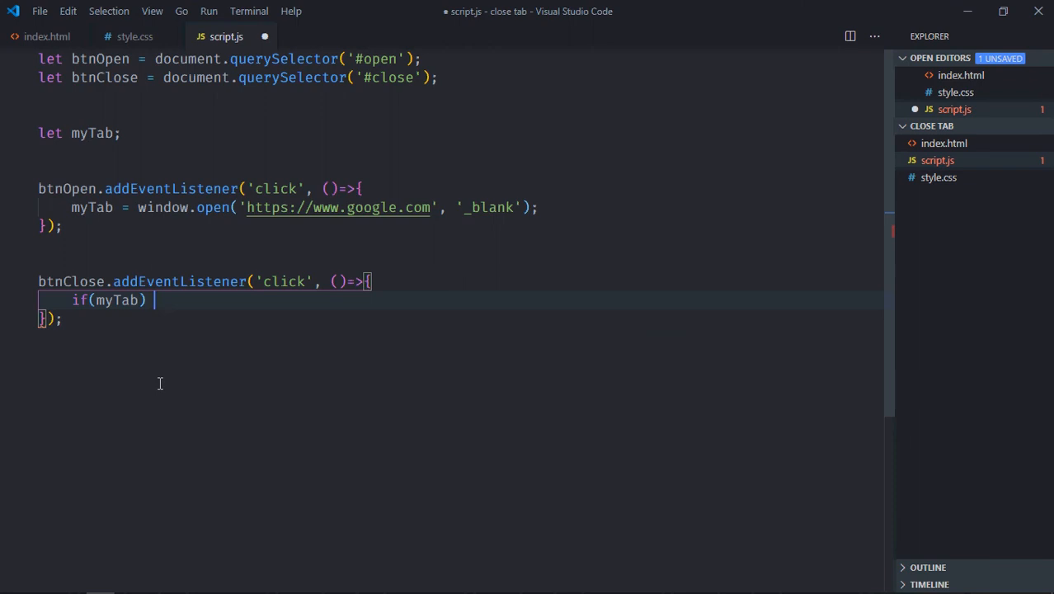
type("myTab.")
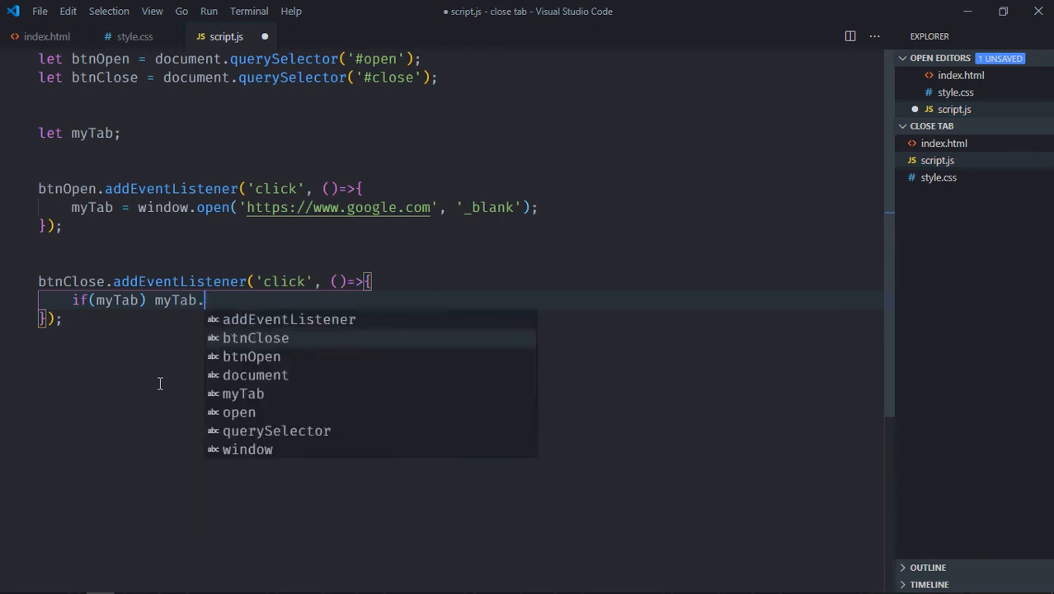
type("close()")
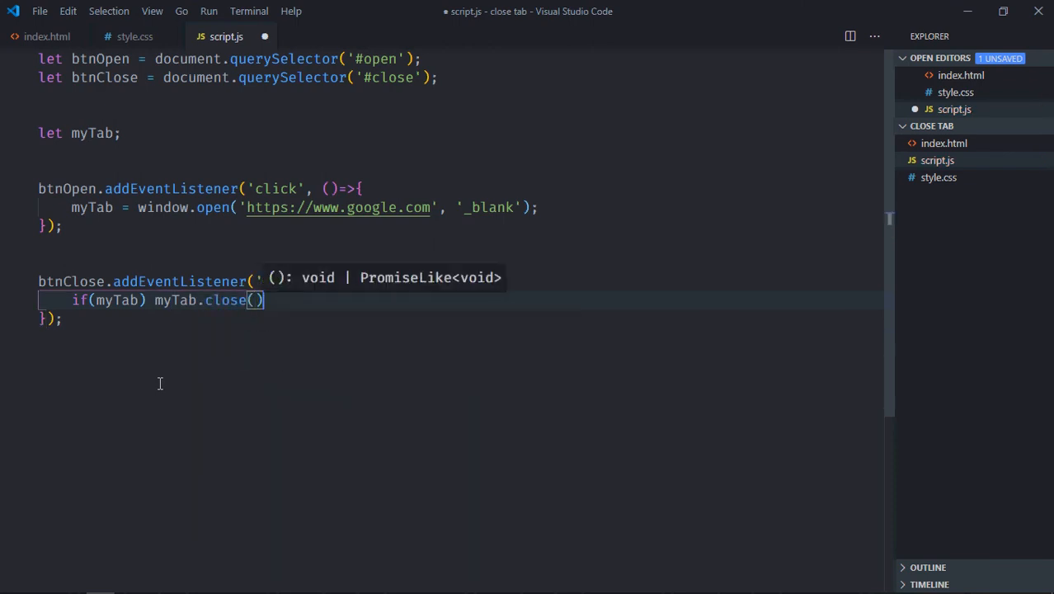
key("ctrl+s")
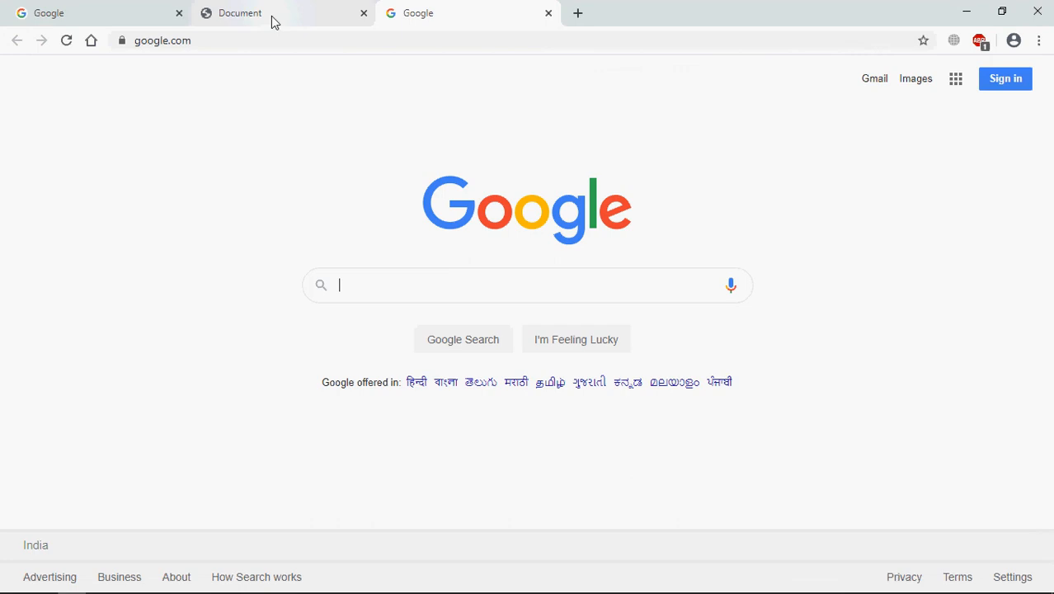
Return from the opened Google tab to the Document test page in Chrome
left_click(239, 12)
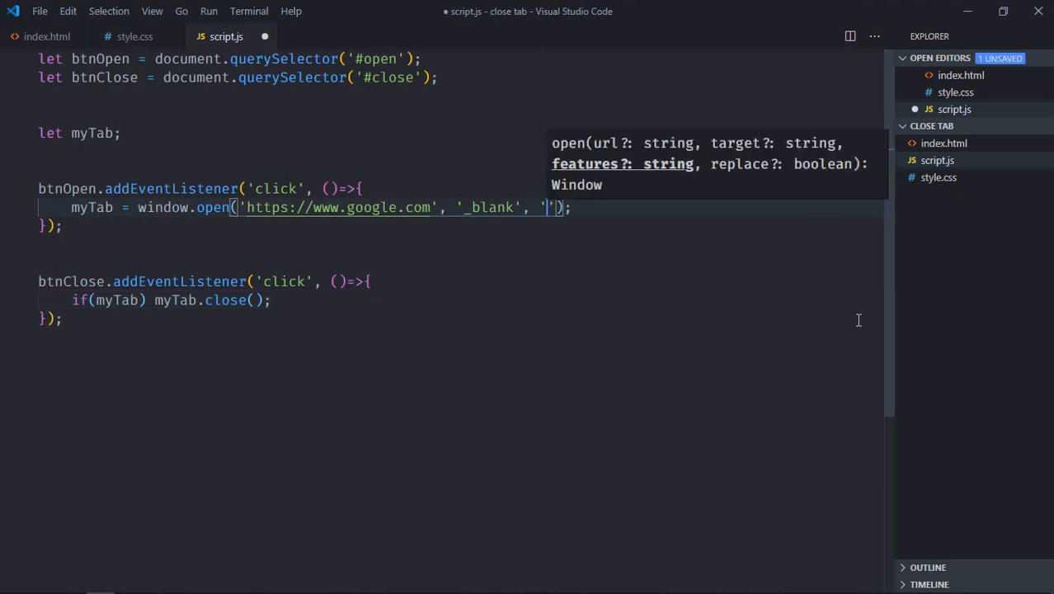
Give window.open the feature string 'height=500,width=500', save, and test the popup in the browser
type("height")
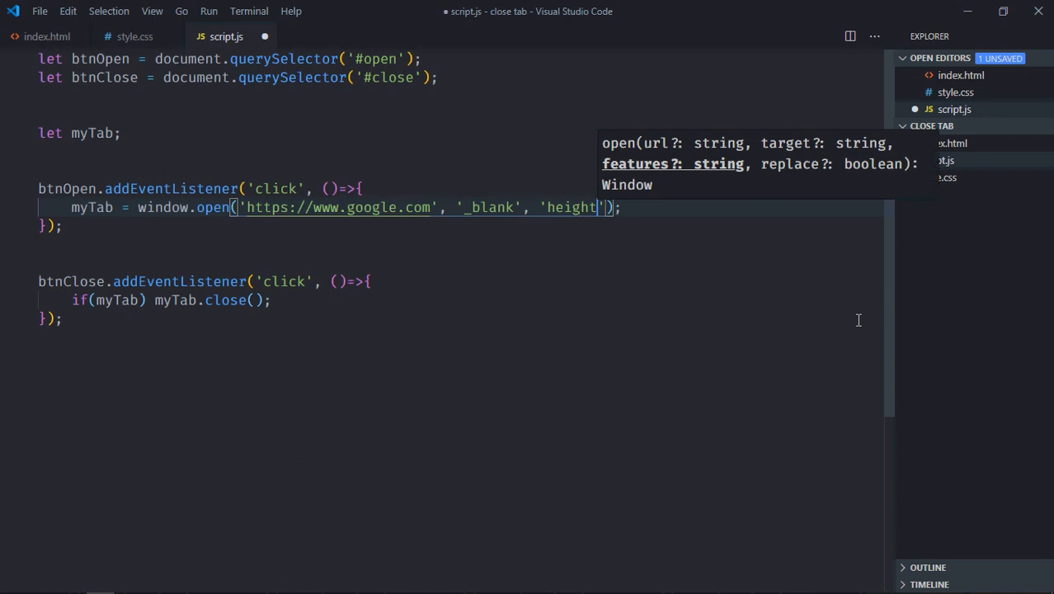
type("-")
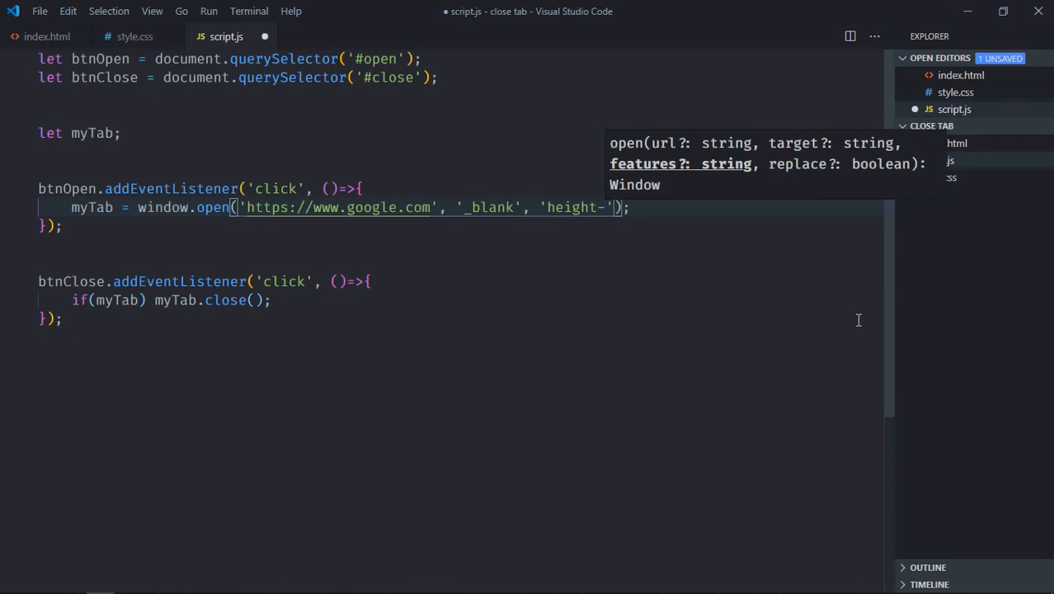
type("500")
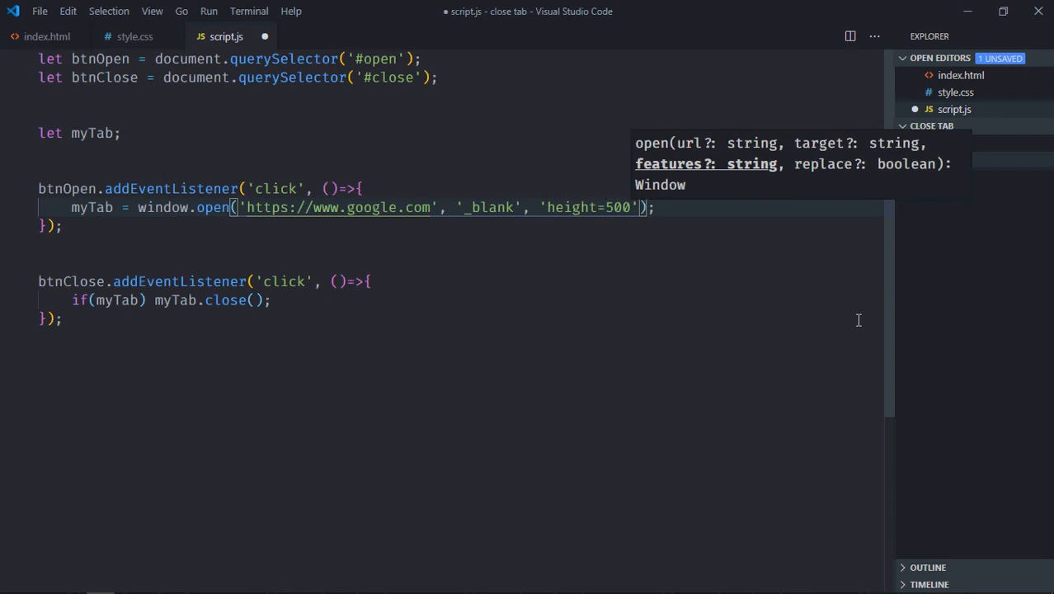
type(", width=500")
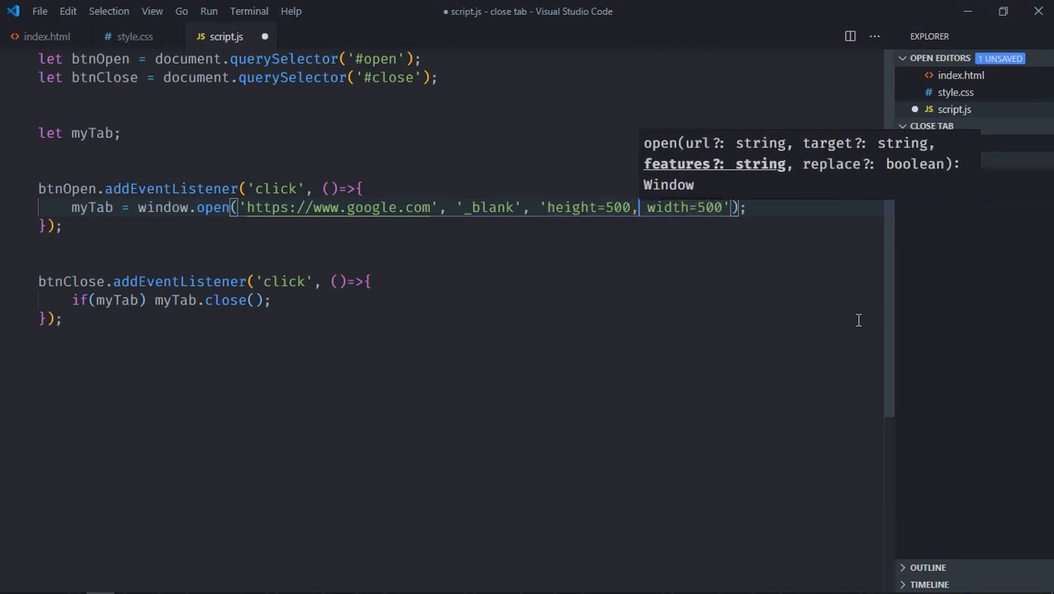
key("ctrl+s")
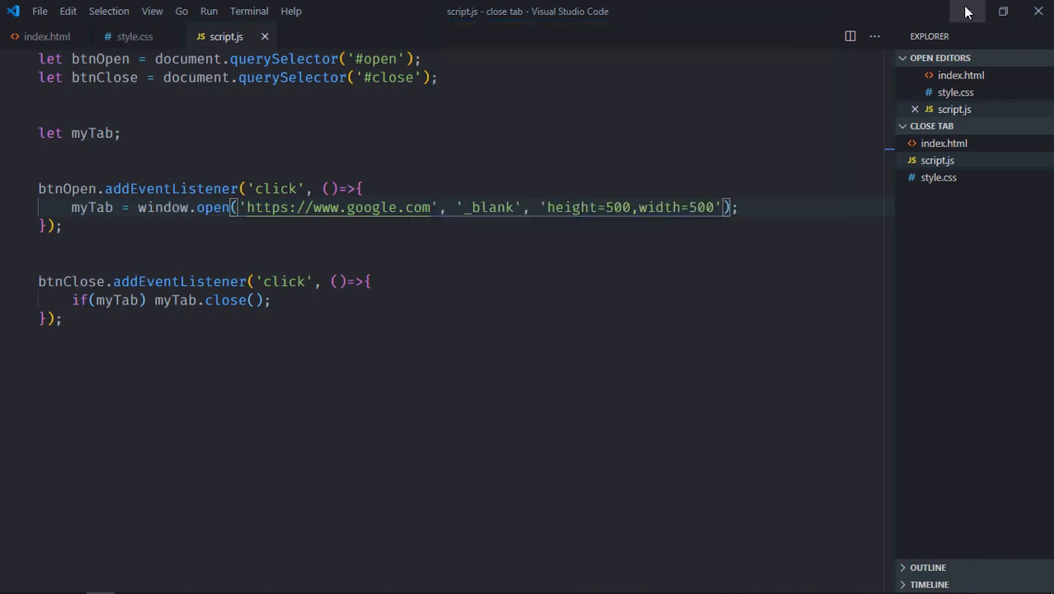
left_click(642, 102)
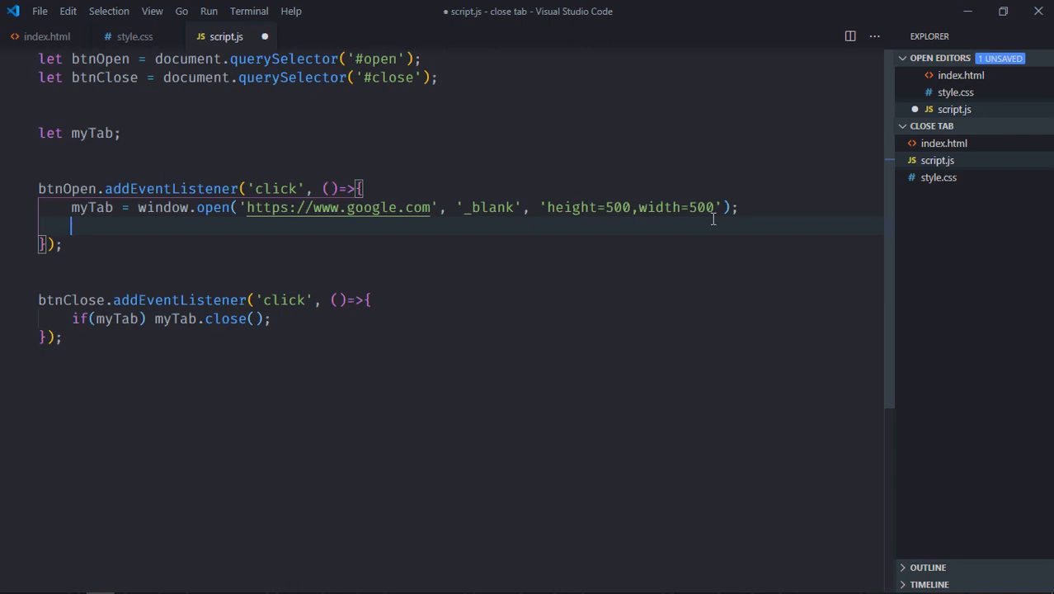
Add a setTimeout of 3000 ms whose callback runs if(myTab) myTab.close();
type("s")
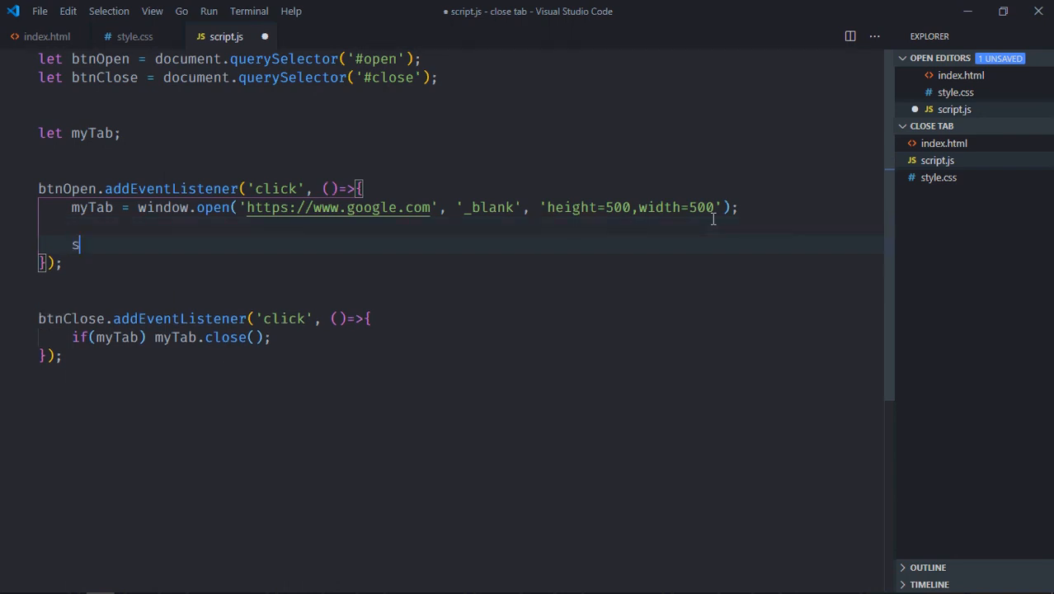
type("etTimeout")
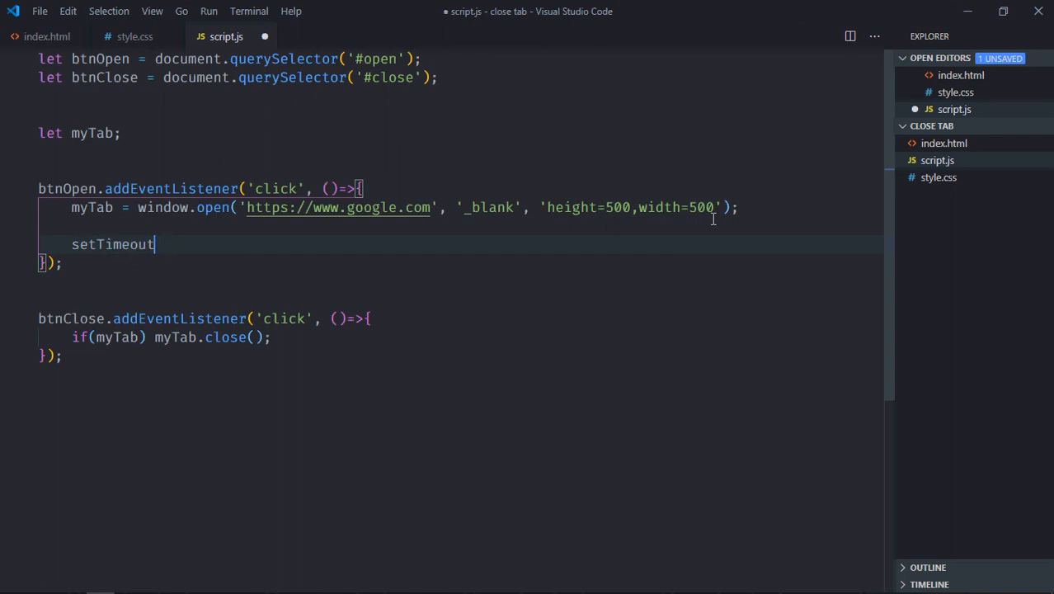
type("(() => {")
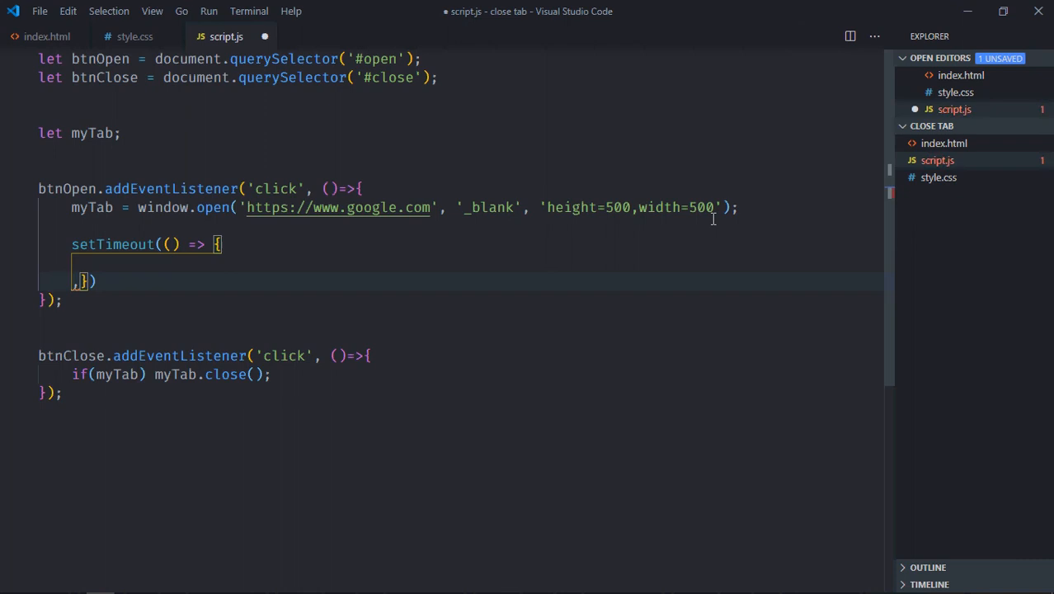
type("3000")
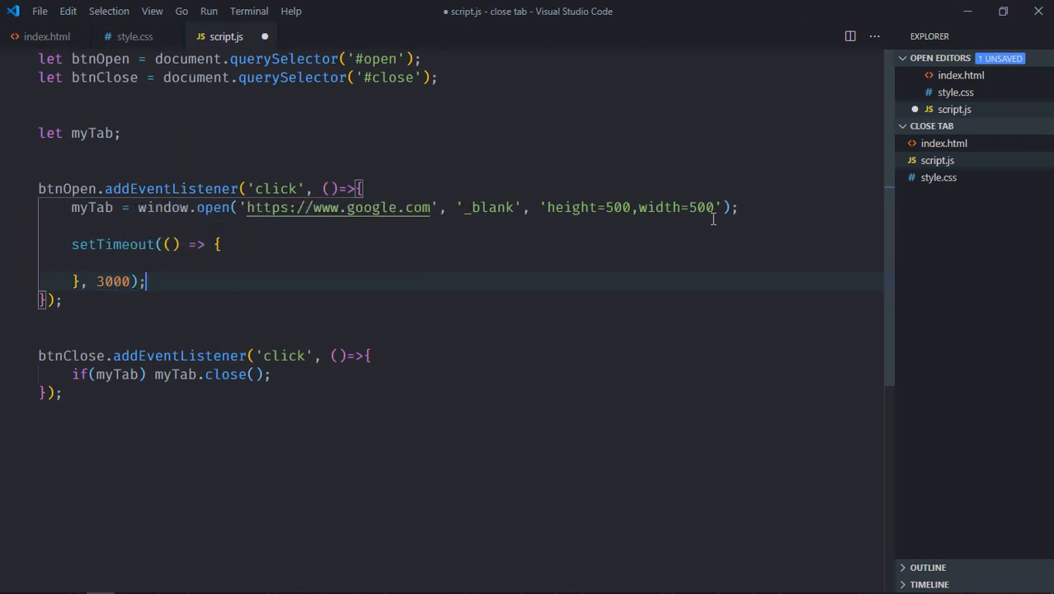
left_click(315, 373)
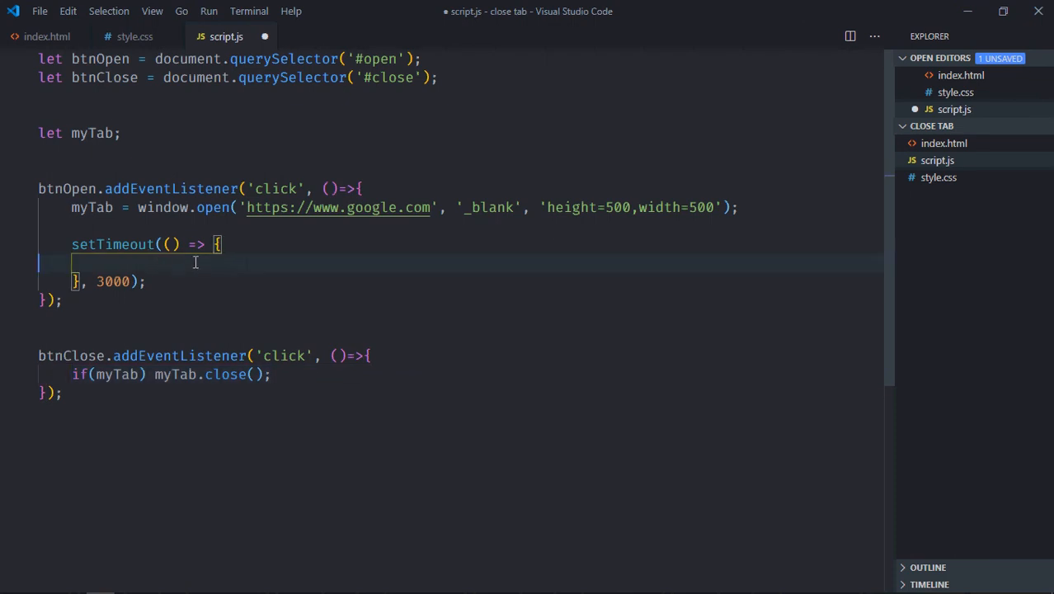
type("if(myTab) myTab.close();")
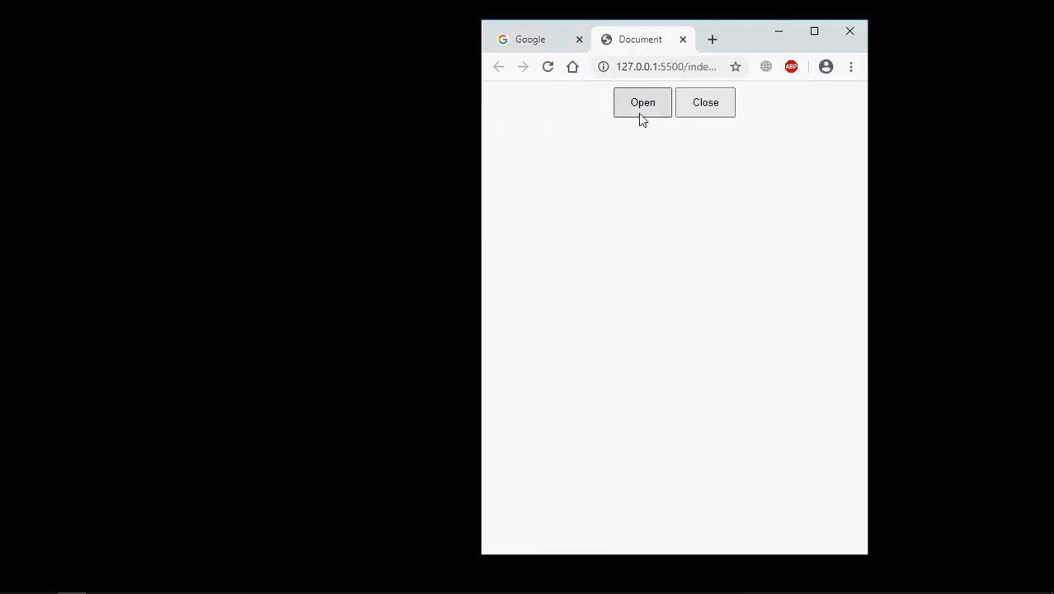
Use the Open button so Google pops up in a separate 500x500 window beside the test page
left_click(642, 102)
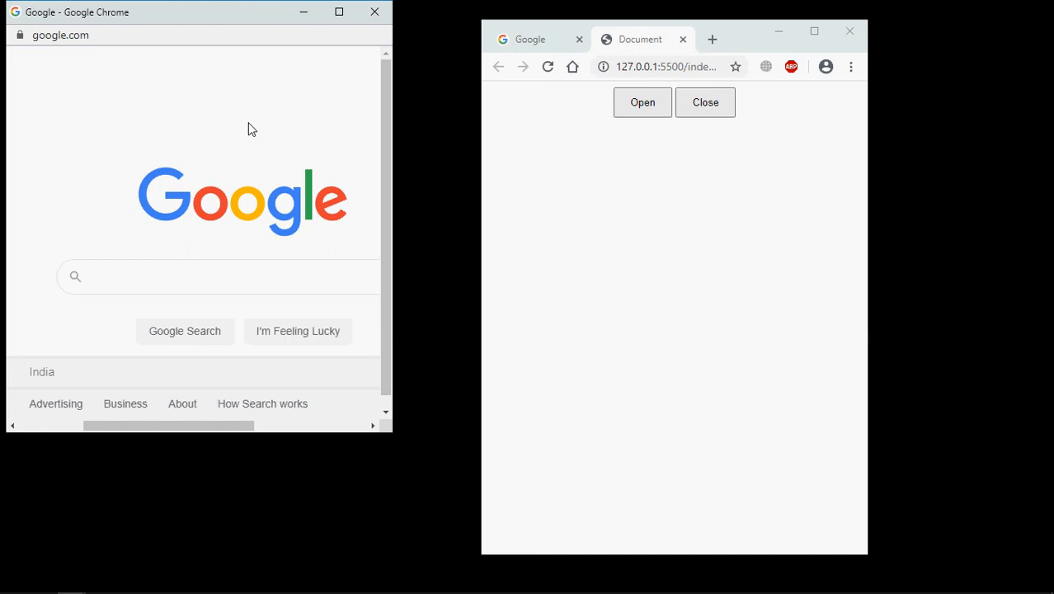